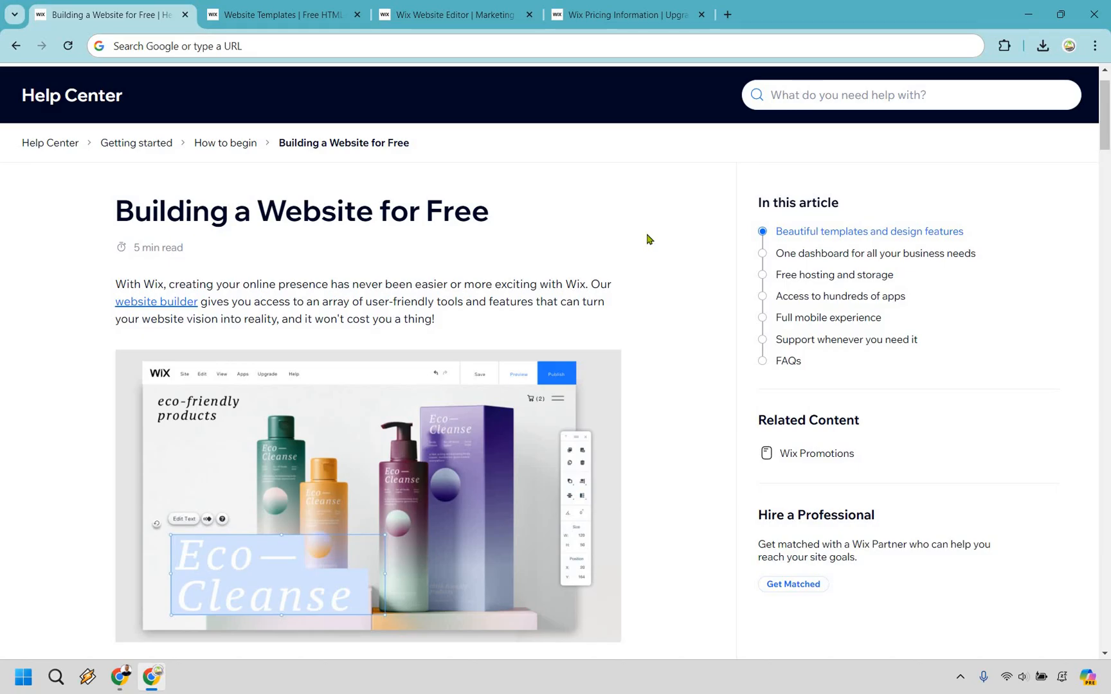
{"action": "mouse_move", "coordinate": [465, 22]}
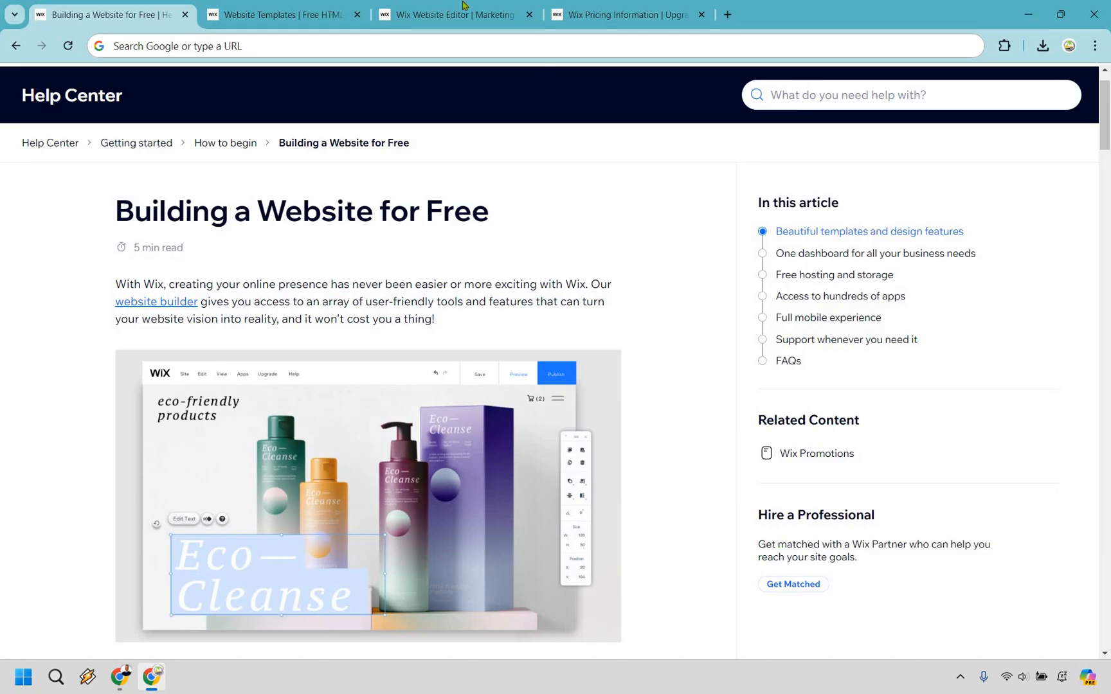
Switch to the Wix Editor tab showing the Marketing Island Home page.
{"action": "left_click", "coordinate": [454, 15]}
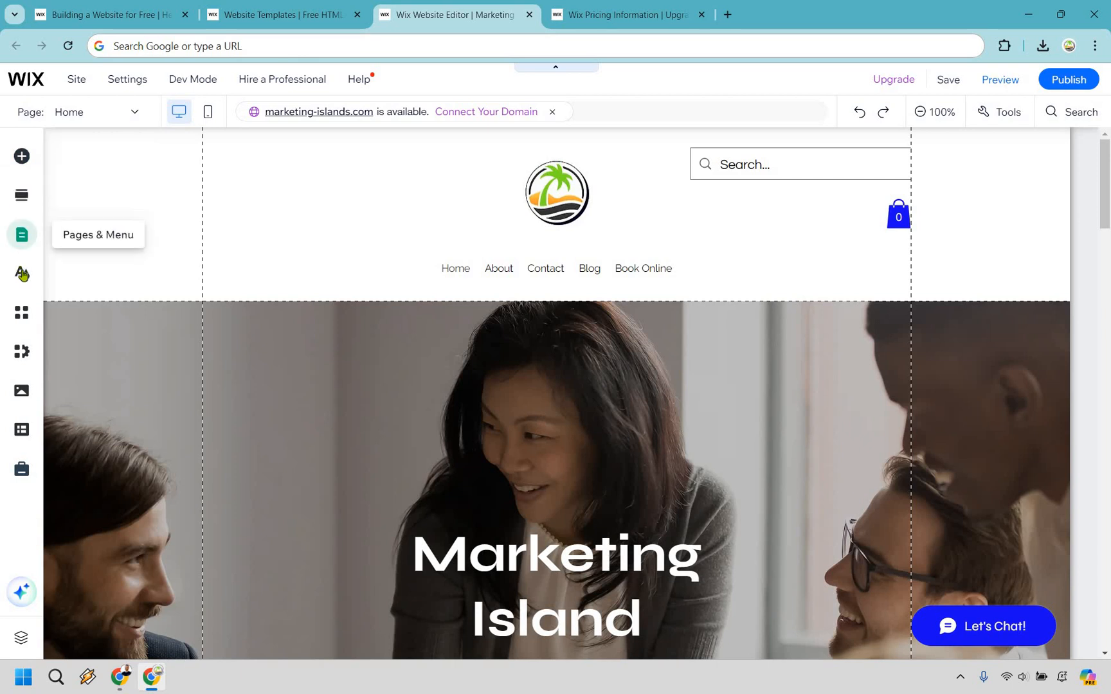
{"action": "mouse_move", "coordinate": [21, 313]}
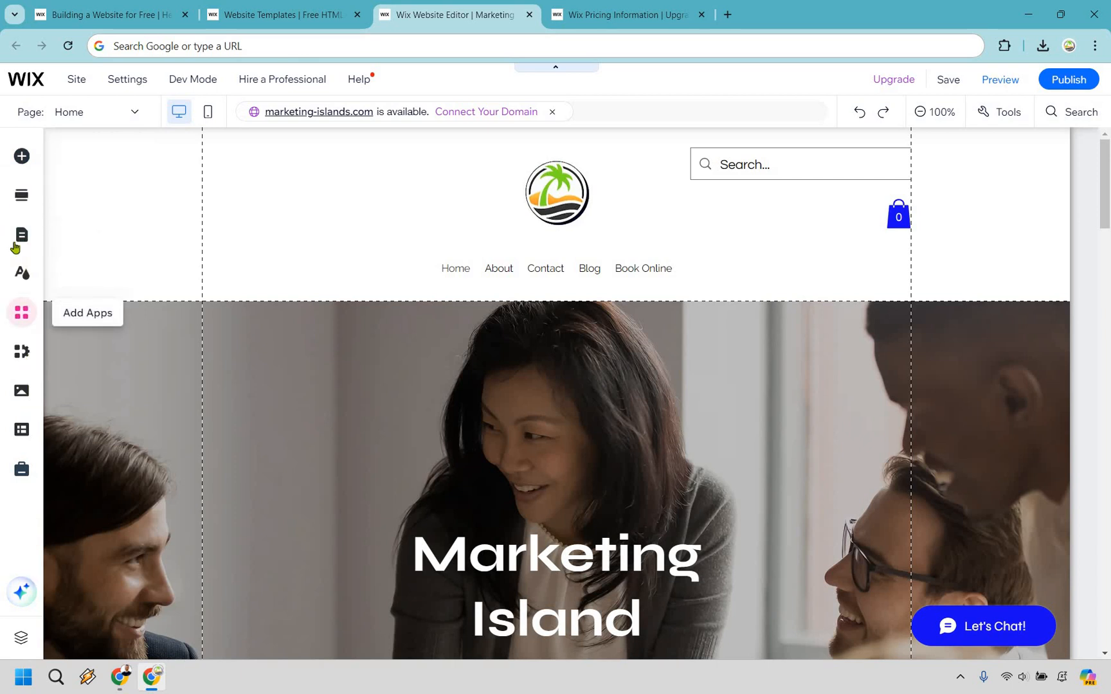
{"action": "mouse_move", "coordinate": [21, 156]}
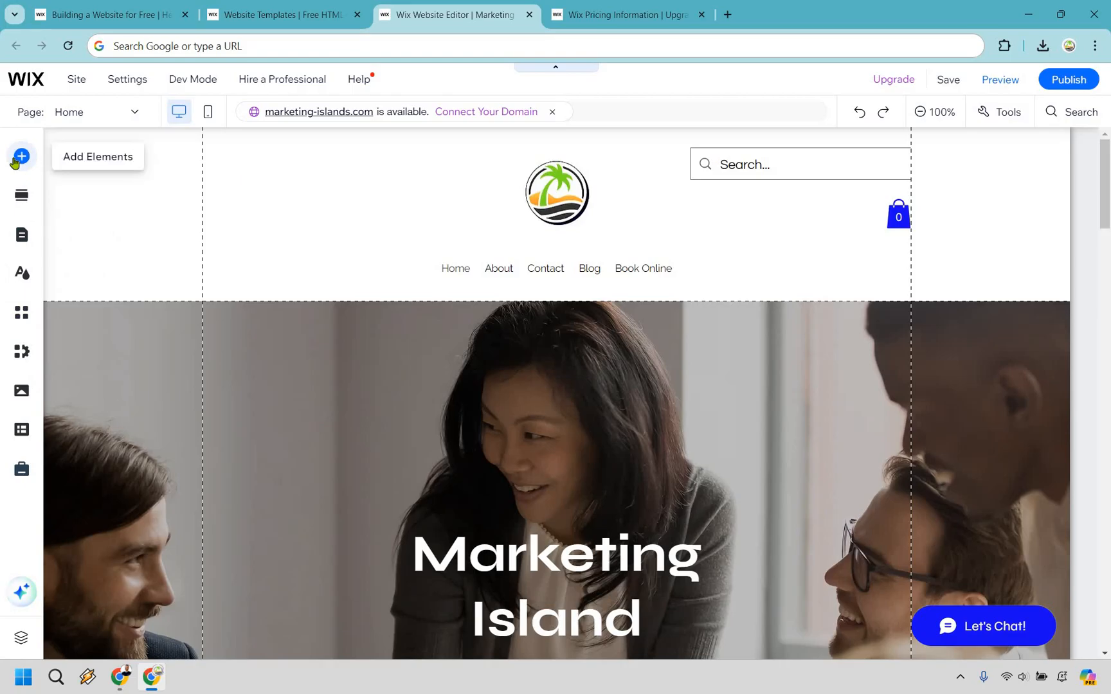
Browse the Add Elements panel's Text and Video & Music categories.
{"action": "left_click", "coordinate": [23, 156]}
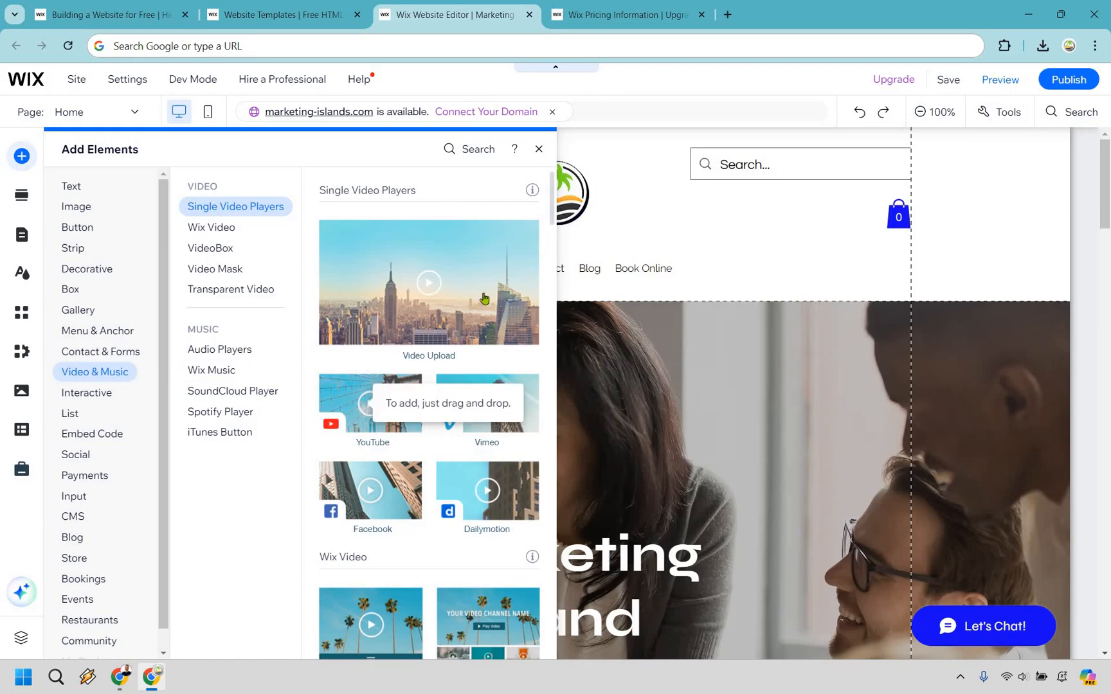
{"action": "left_click", "coordinate": [70, 187]}
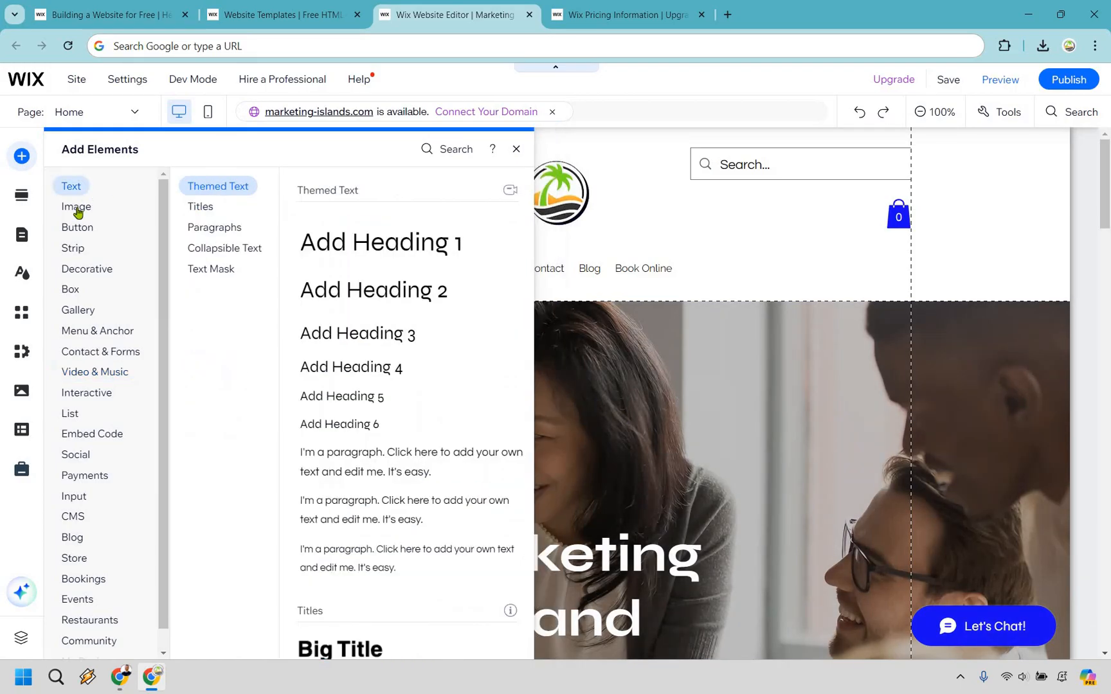
{"action": "left_click", "coordinate": [77, 227]}
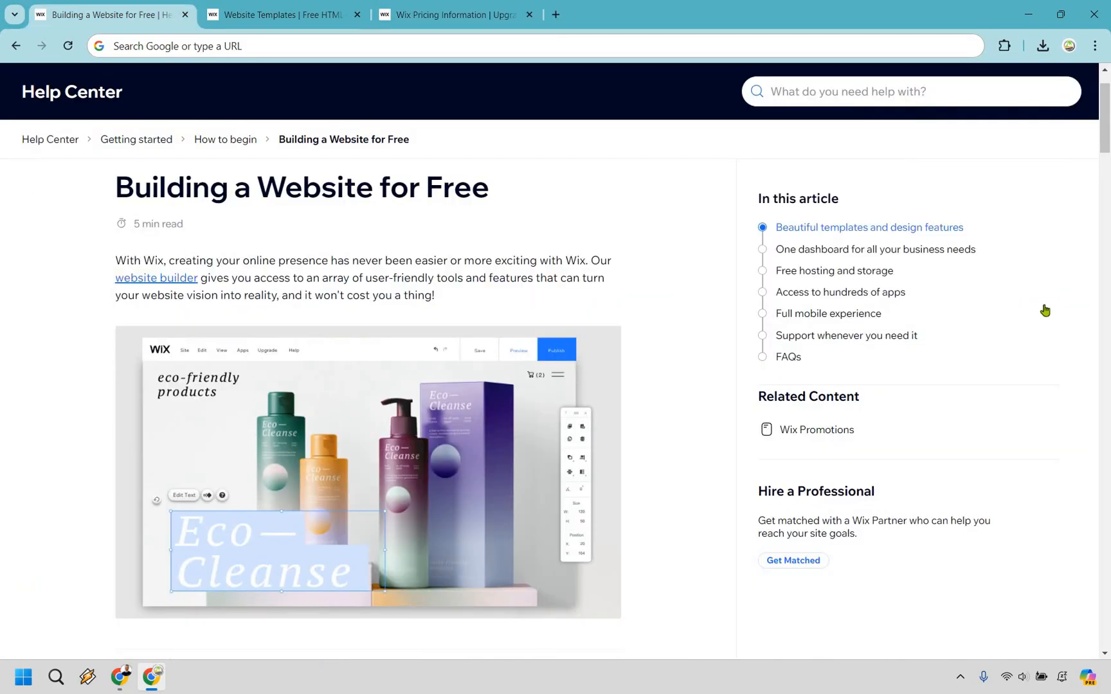
Scroll the article down to the Beautiful templates and design features section.
{"action": "scroll", "scroll_direction": "down", "scroll_amount": 3}
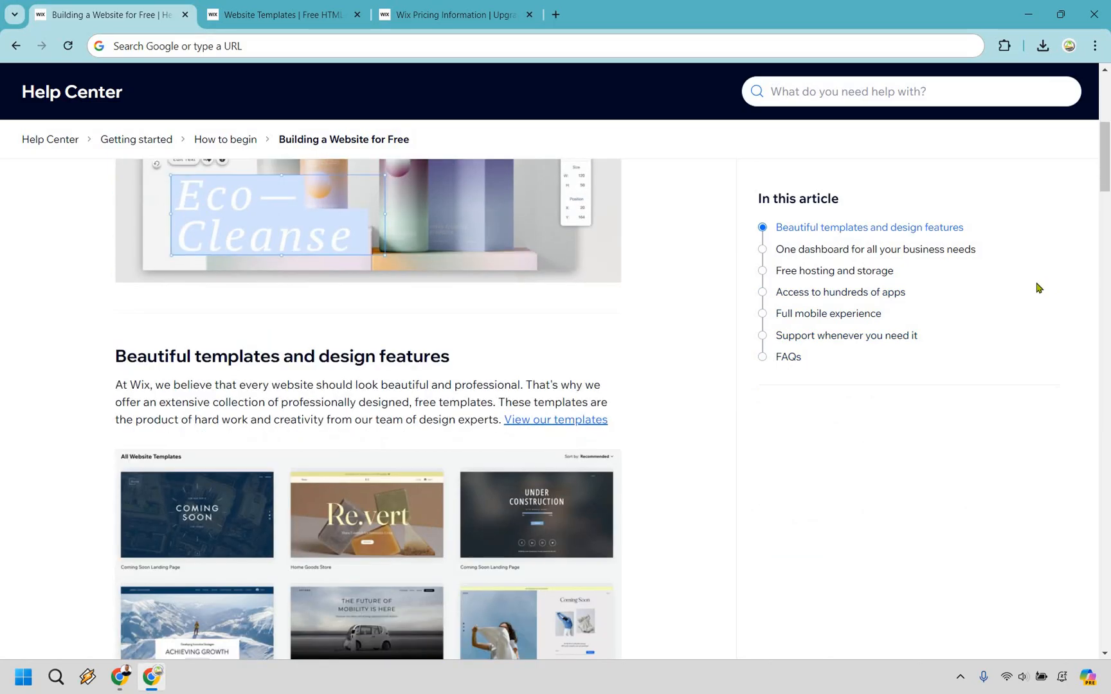
{"action": "scroll", "scroll_direction": "down", "scroll_amount": 3}
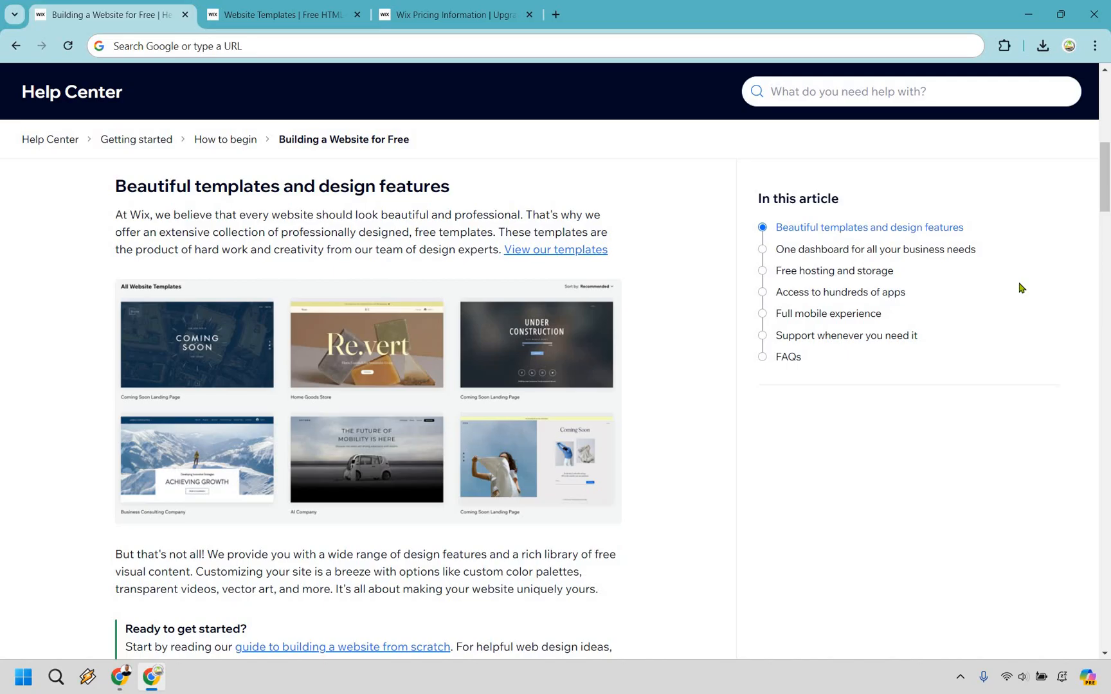
Switch to the Website Templates gallery and scroll through it.
{"action": "left_click", "coordinate": [282, 14]}
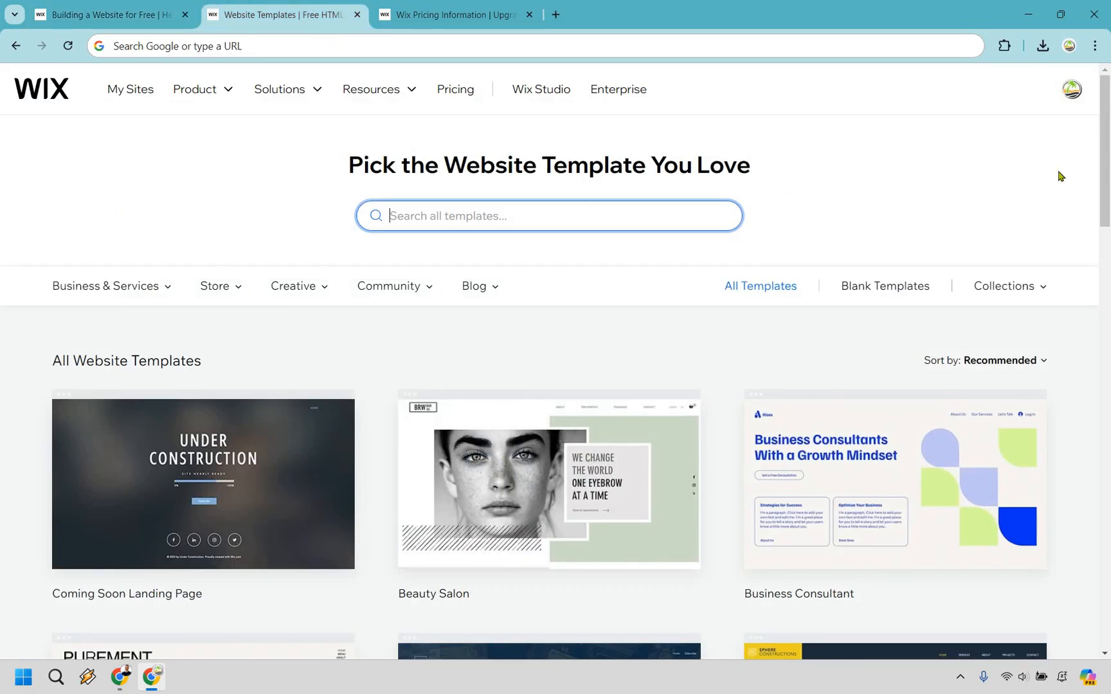
{"action": "mouse_move", "coordinate": [753, 292]}
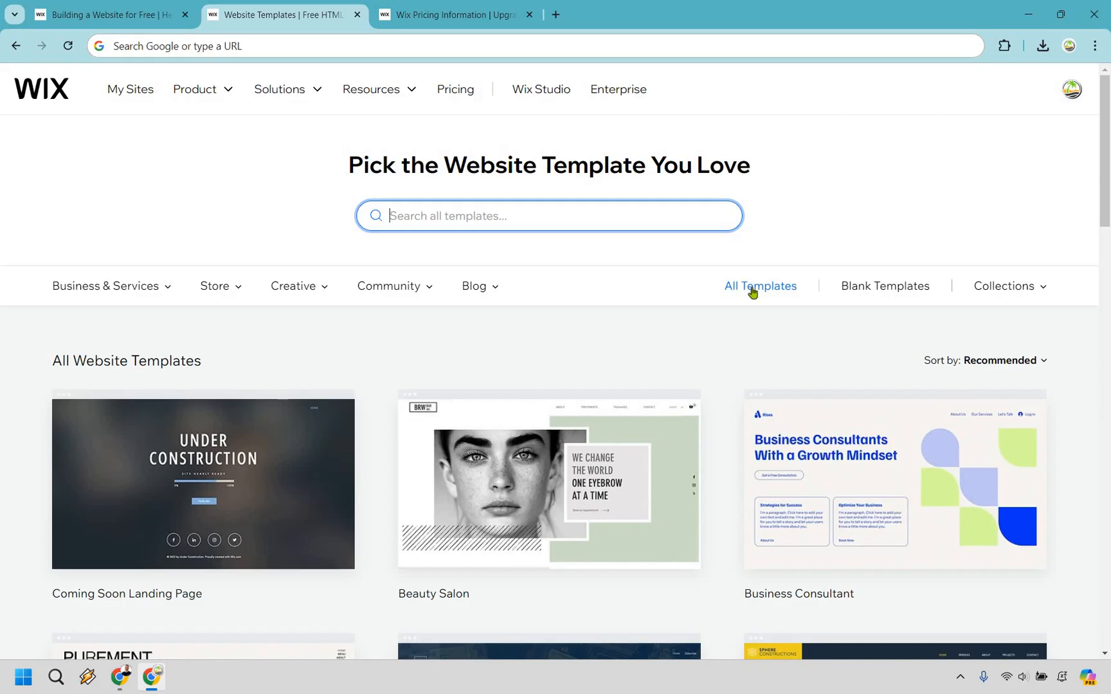
{"action": "scroll", "scroll_direction": "down", "scroll_amount": 3}
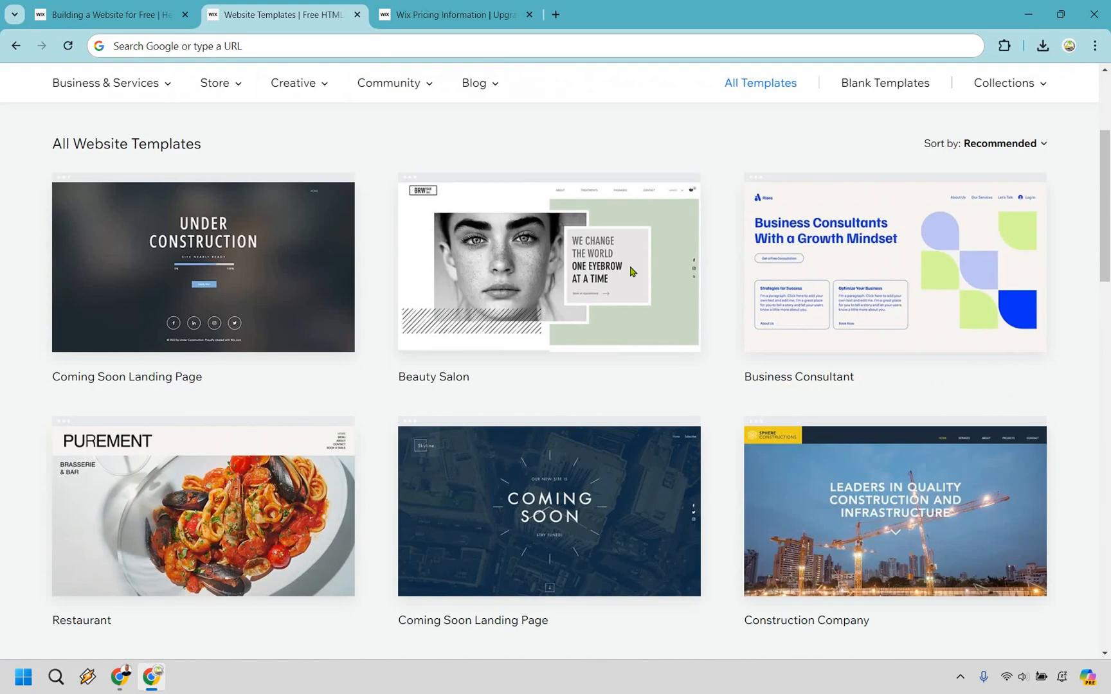
{"action": "scroll", "scroll_direction": "down", "scroll_amount": 3}
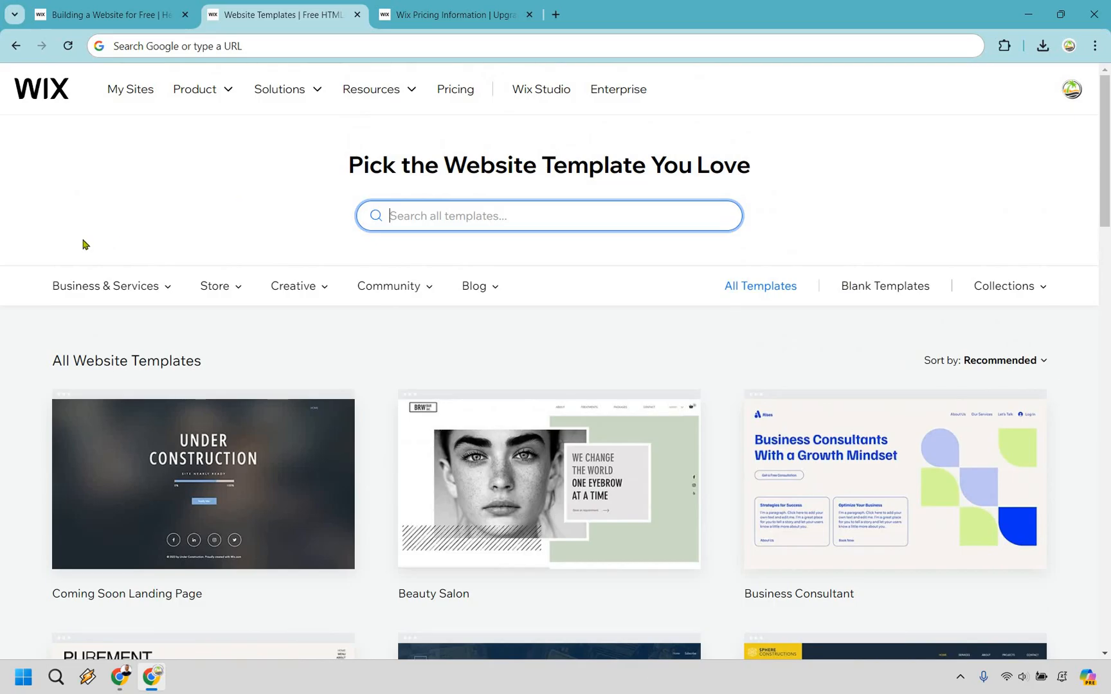
Open the Business & Services and Creative category lists, then dismiss them.
{"action": "left_click", "coordinate": [105, 286]}
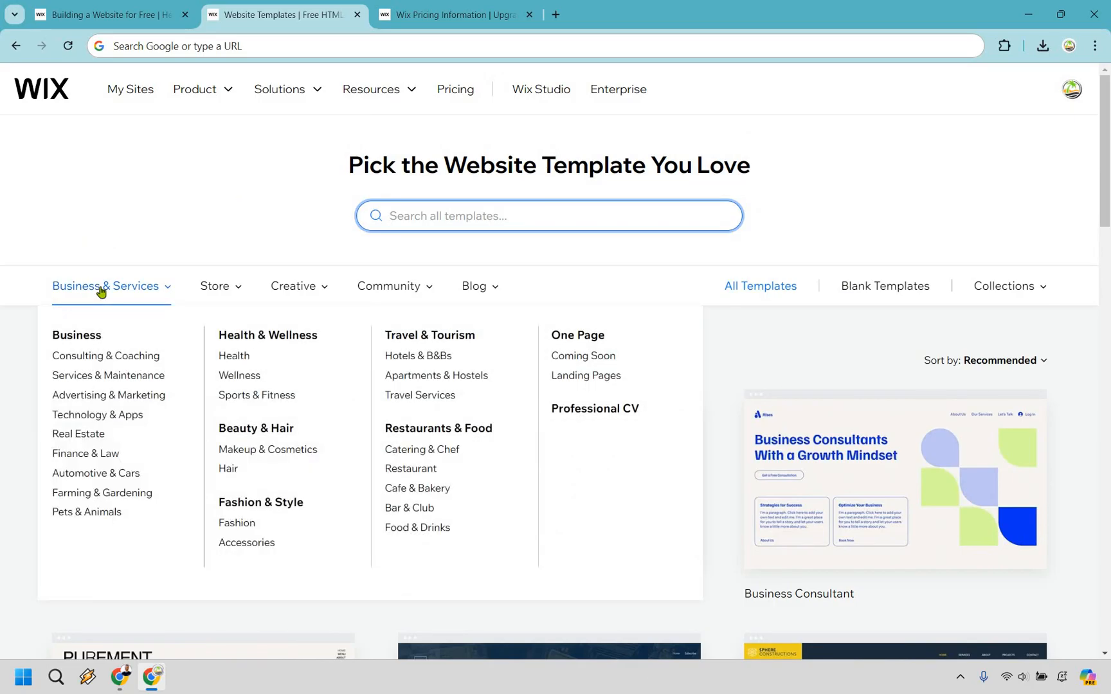
{"action": "mouse_move", "coordinate": [211, 290]}
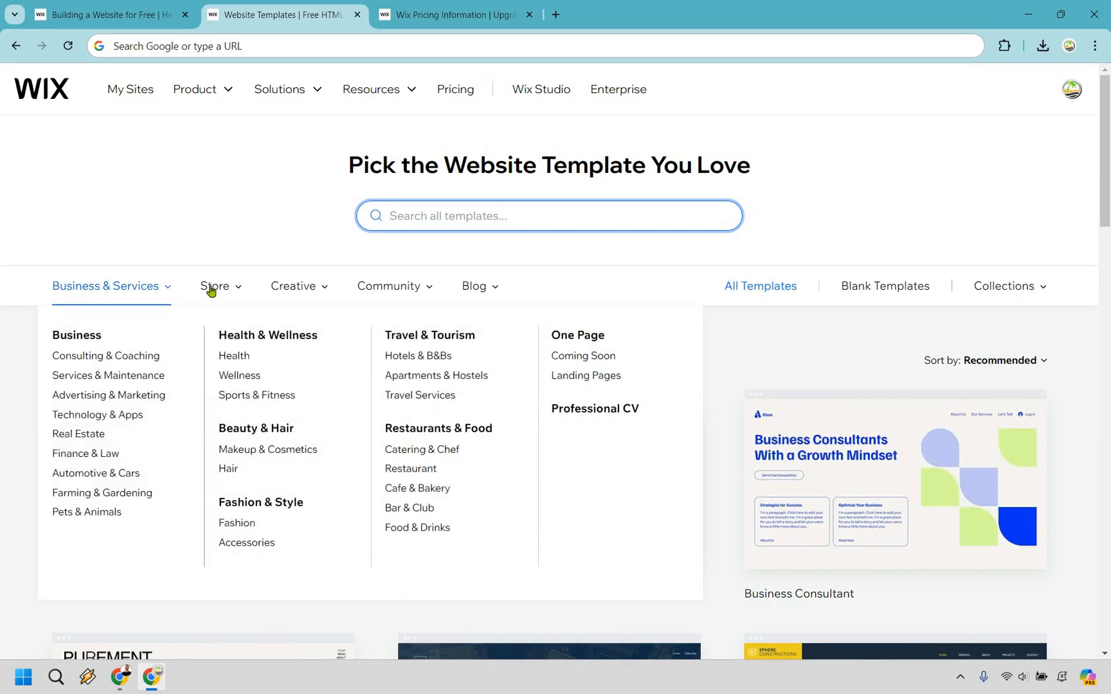
{"action": "left_click", "coordinate": [293, 286]}
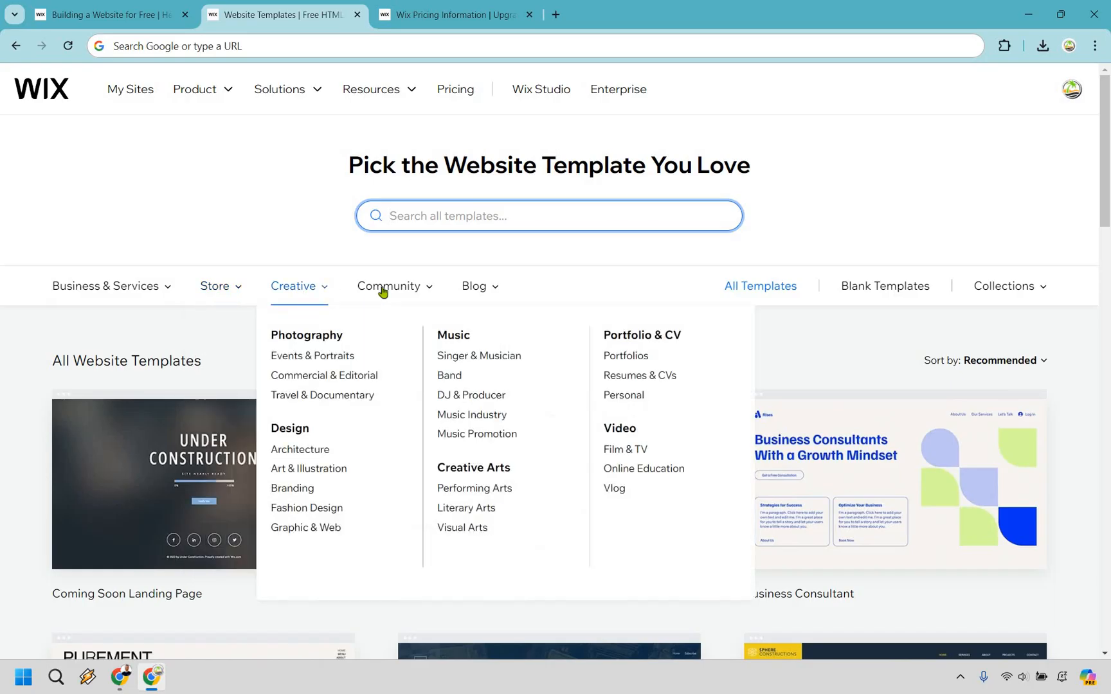
{"action": "left_click", "coordinate": [474, 286]}
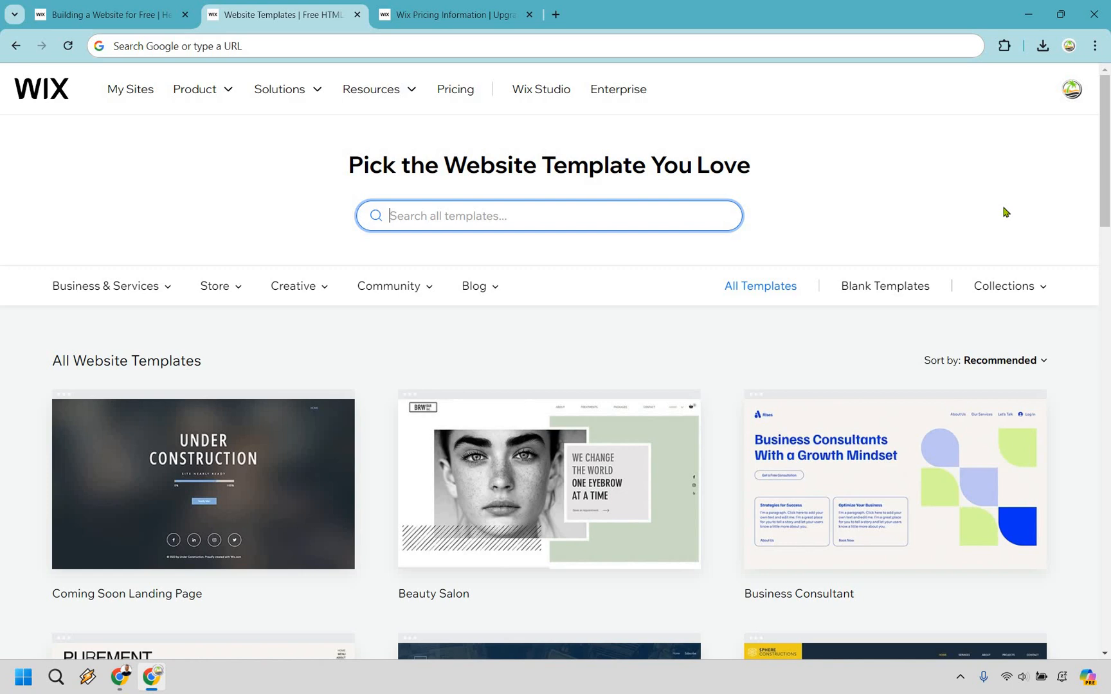
{"action": "mouse_move", "coordinate": [538, 281]}
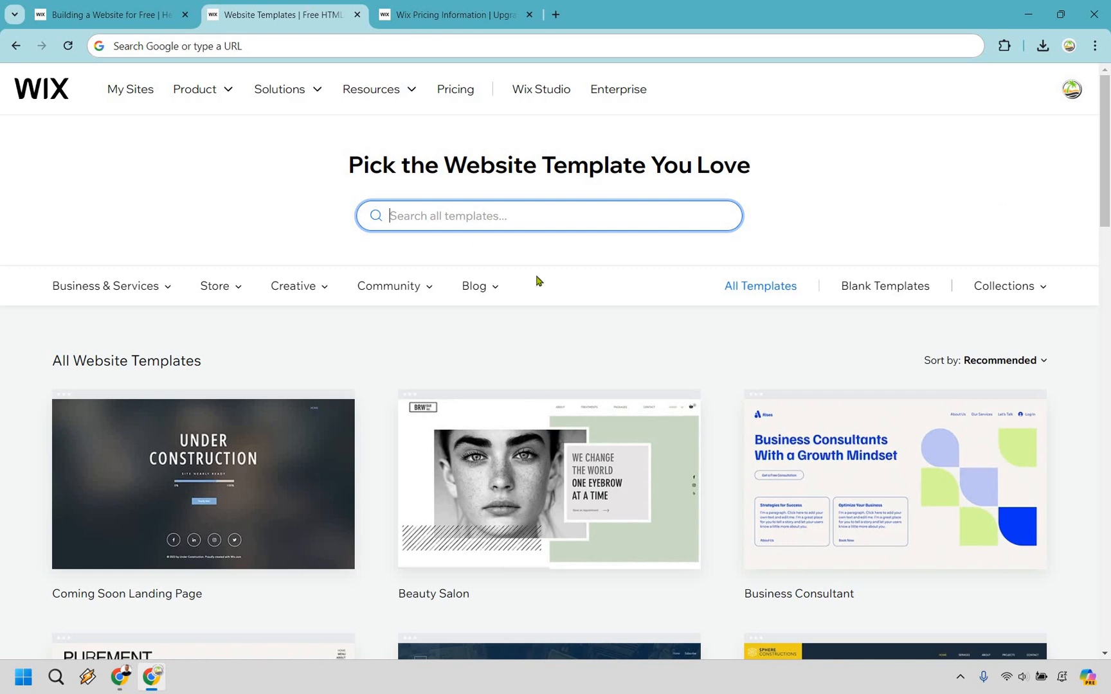
Return to the article, scroll to Free hosting and storage, and select the example free domain.
{"action": "left_click", "coordinate": [103, 14]}
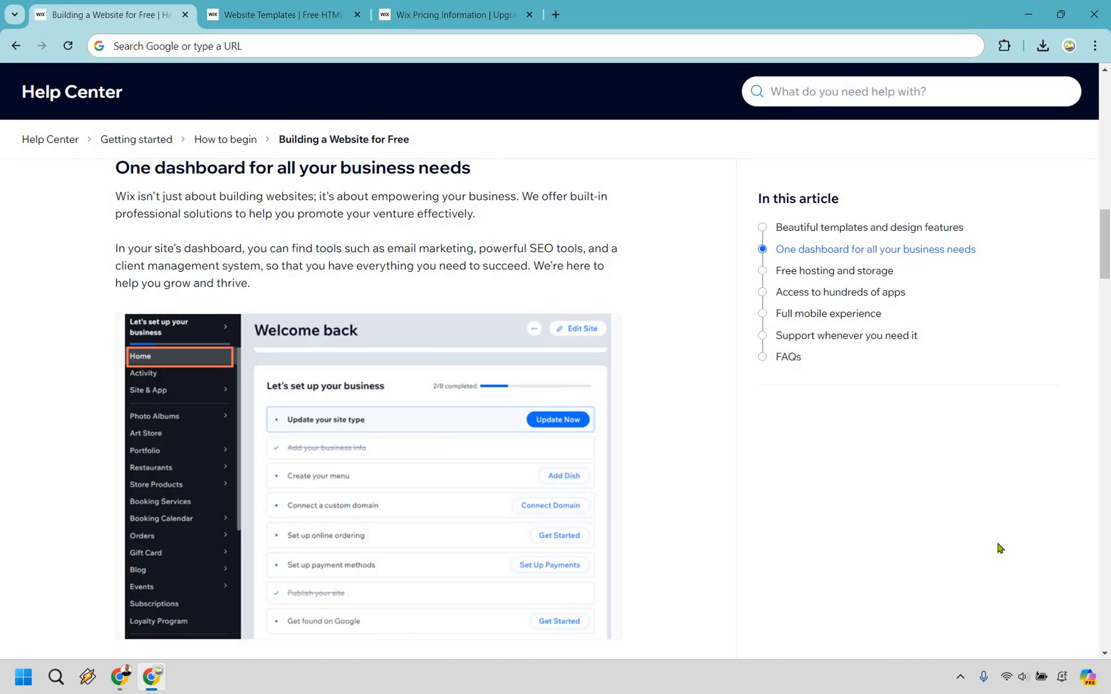
{"action": "mouse_move", "coordinate": [197, 426]}
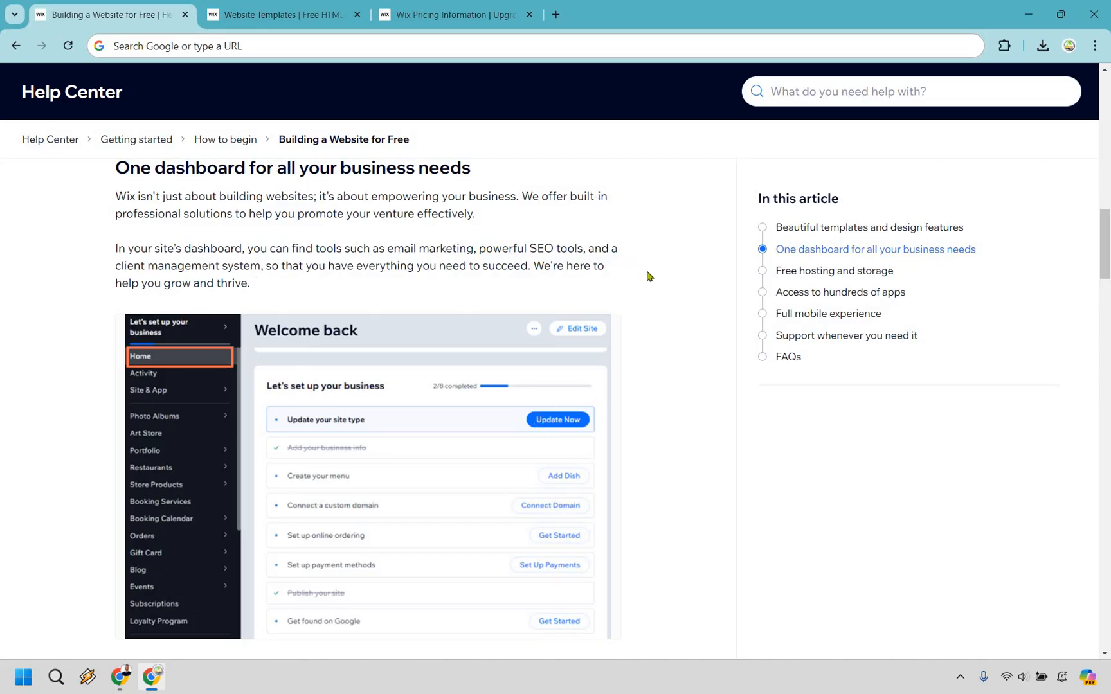
{"action": "mouse_move", "coordinate": [676, 322]}
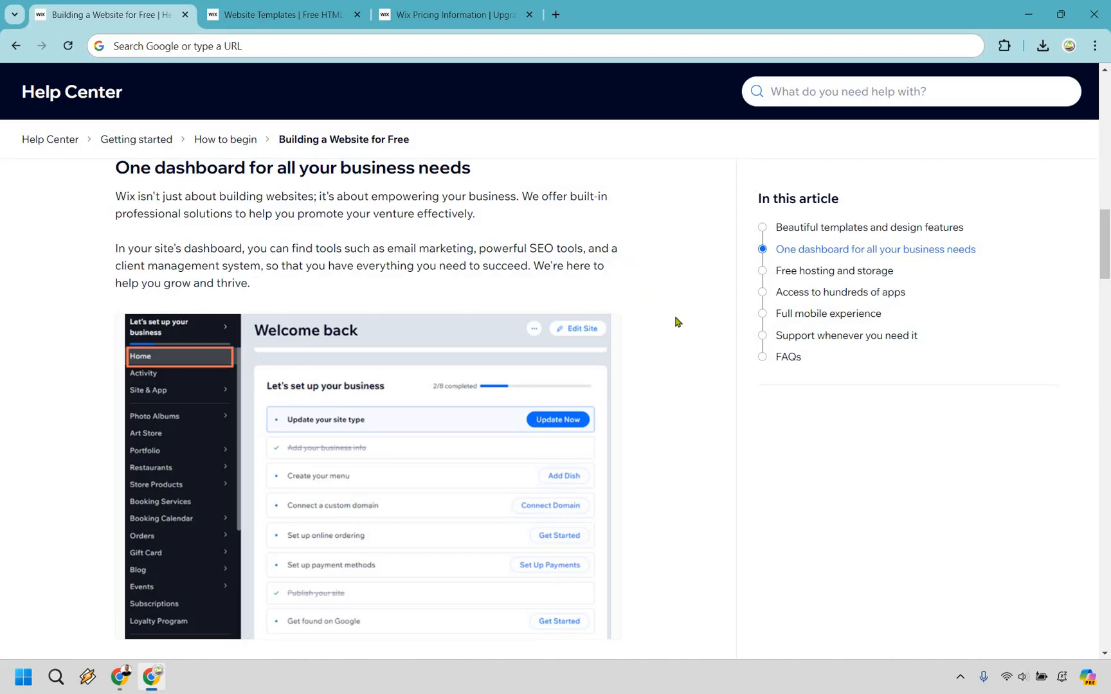
{"action": "scroll", "scroll_direction": "down", "scroll_amount": 3}
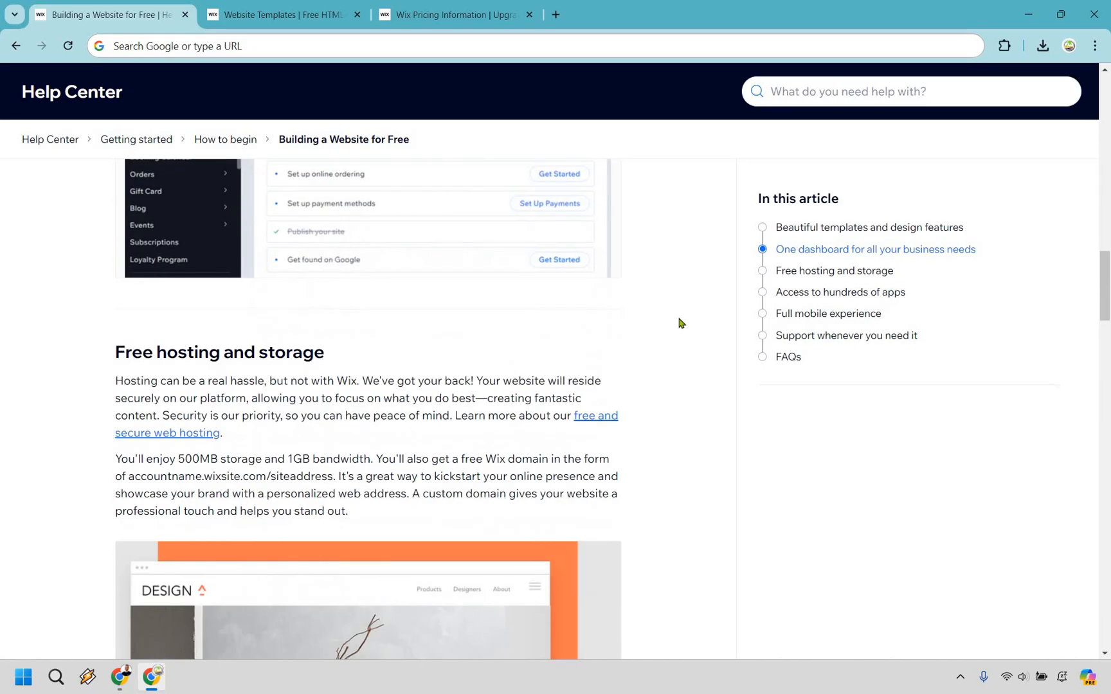
{"action": "scroll", "scroll_direction": "down", "scroll_amount": 3}
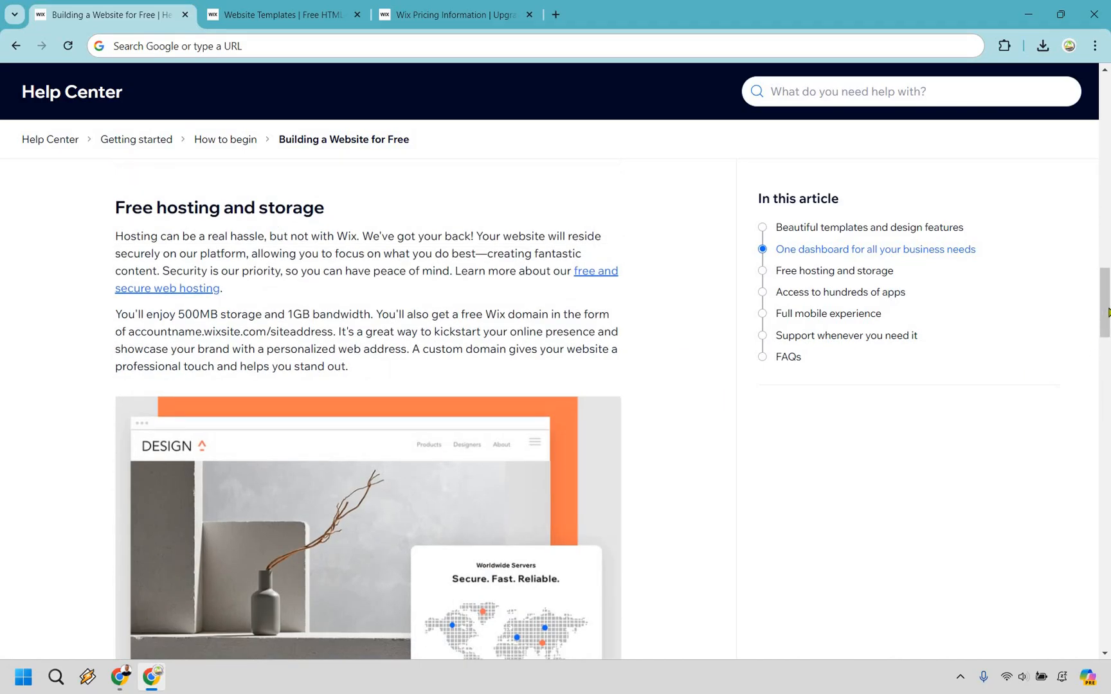
{"action": "scroll", "scroll_direction": "down", "scroll_amount": 3}
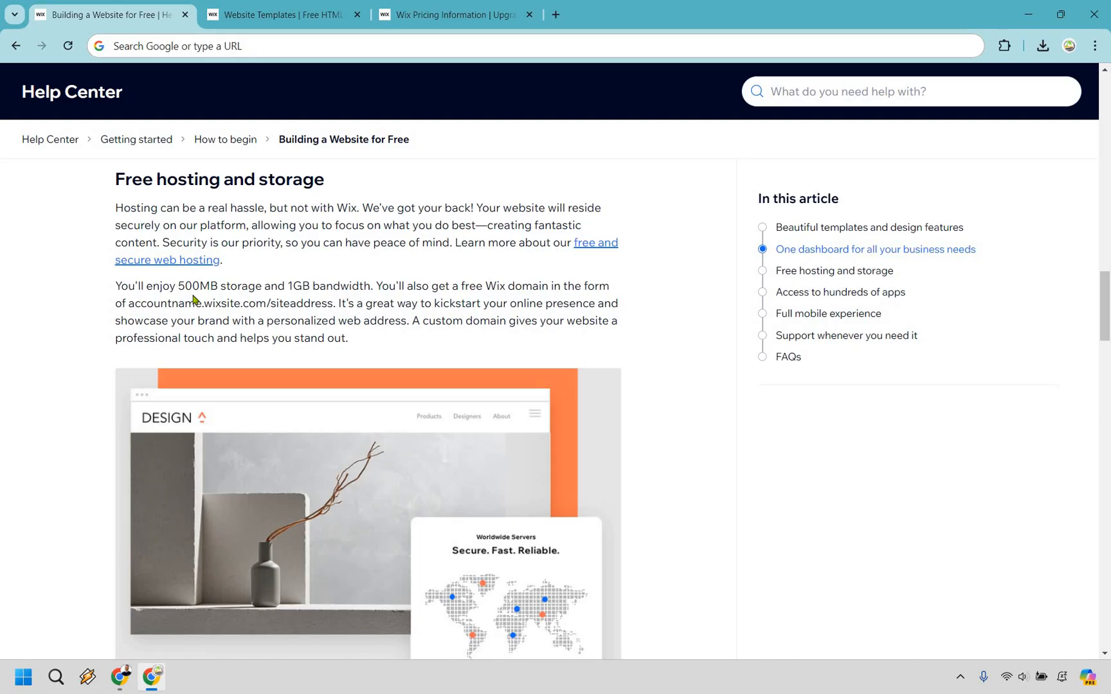
{"action": "mouse_move", "coordinate": [307, 286]}
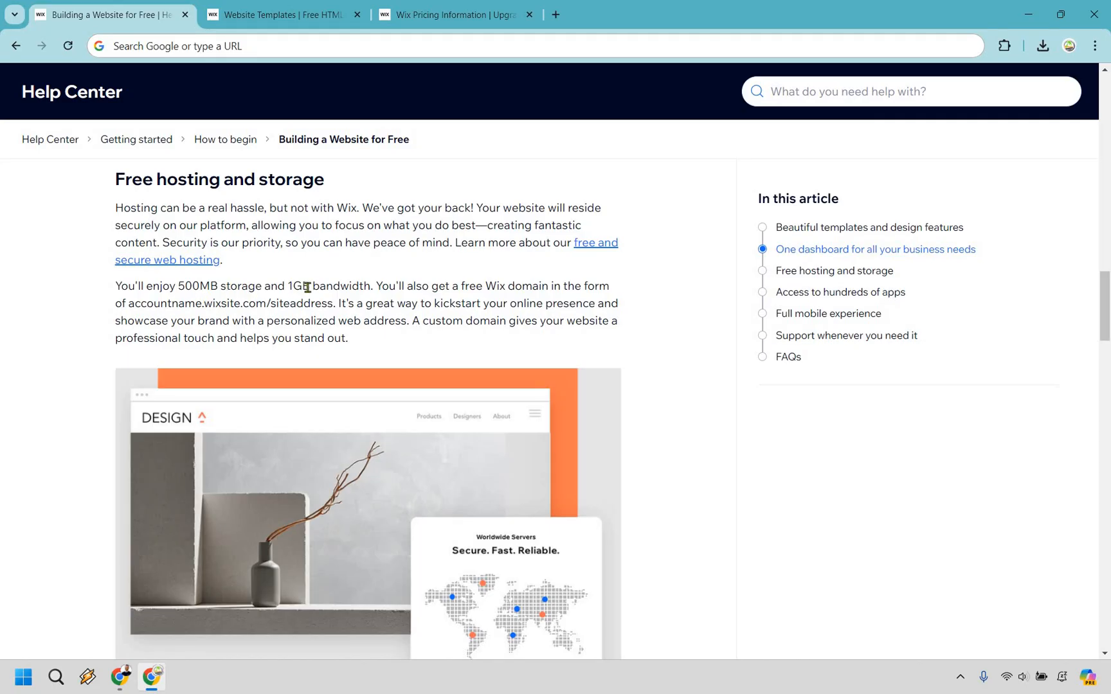
{"action": "mouse_move", "coordinate": [422, 270]}
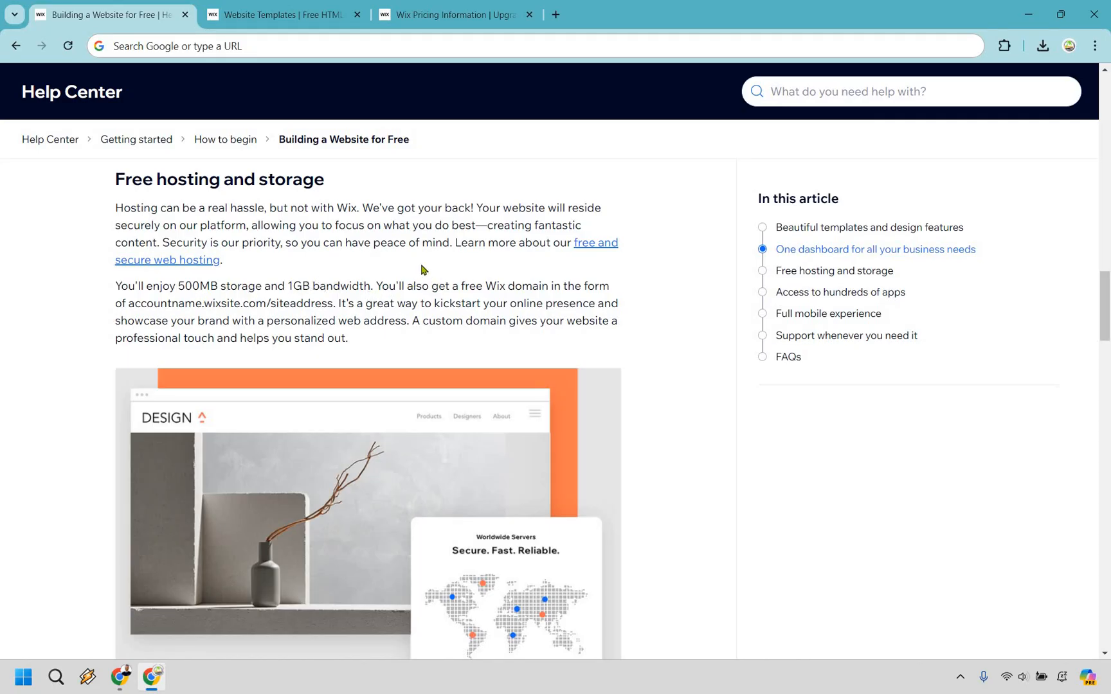
{"action": "mouse_move", "coordinate": [328, 298]}
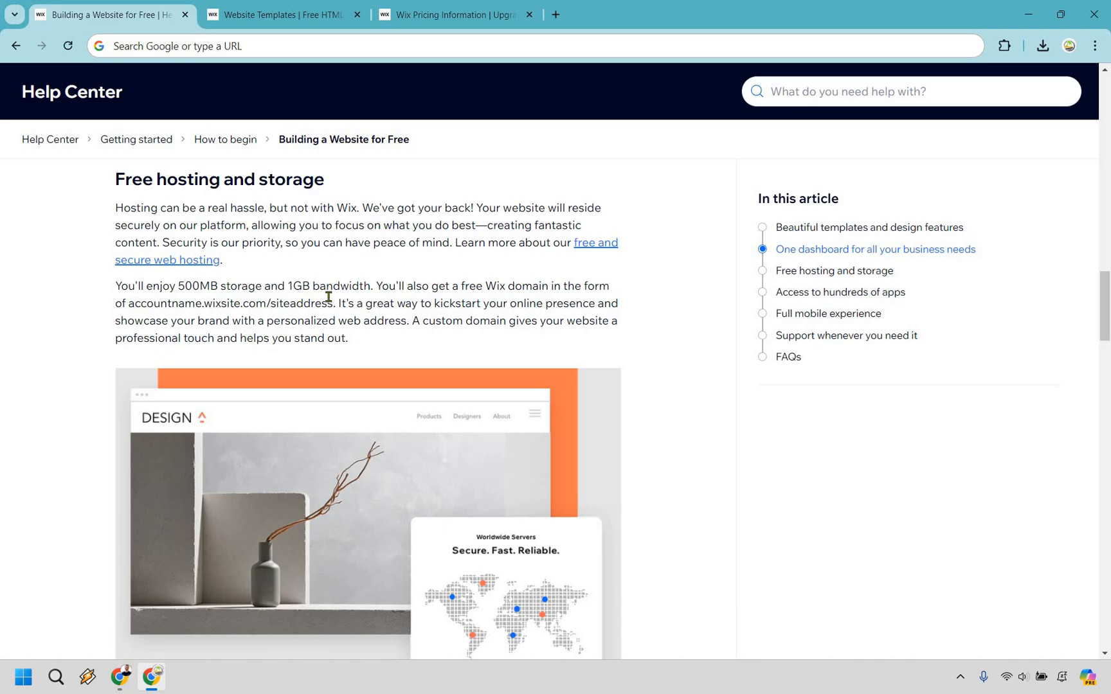
{"action": "left_click_drag", "start_coordinate": [128, 303], "coordinate": [333, 303]}
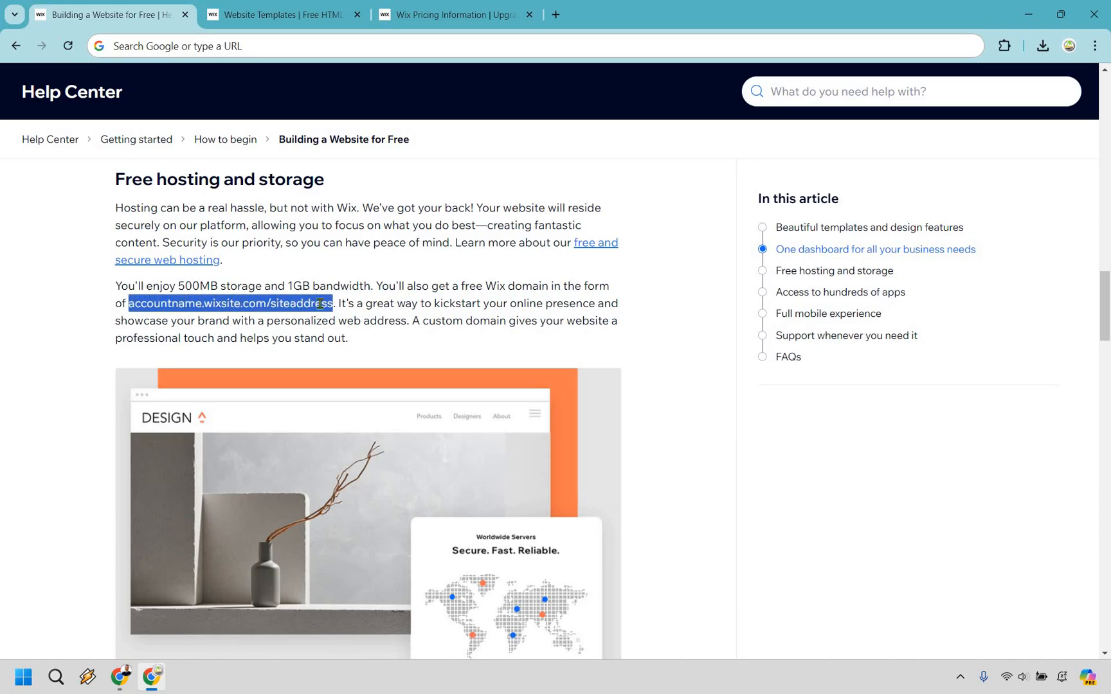
{"action": "left_click", "coordinate": [320, 303]}
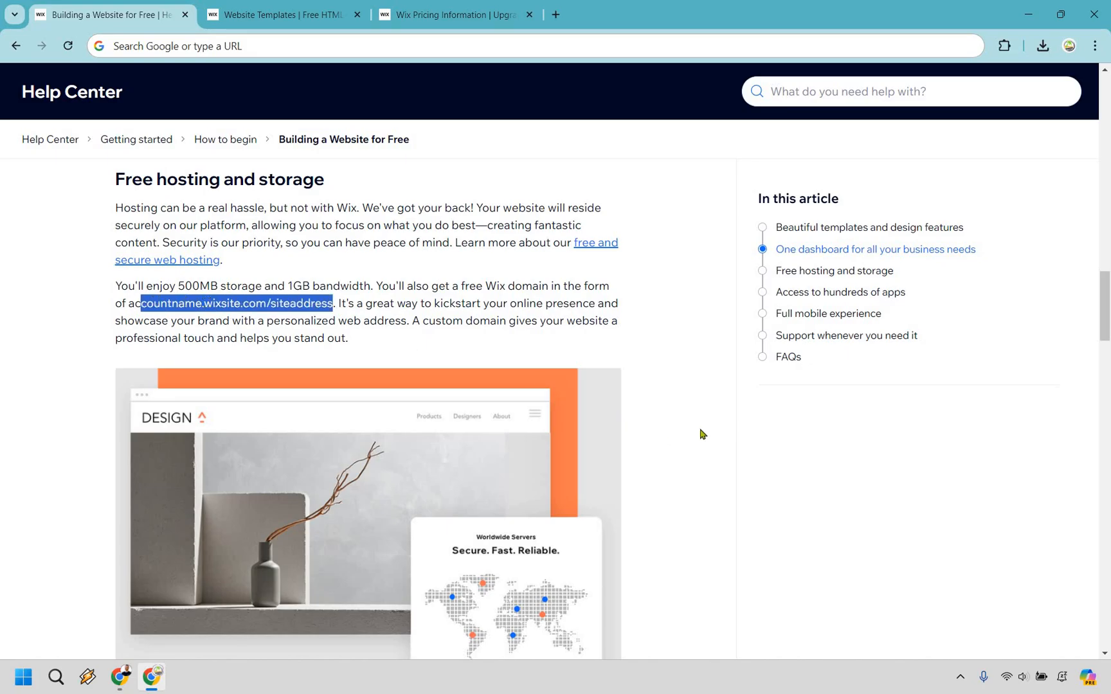
Scroll on past Access to hundreds of apps to Full mobile experience.
{"action": "scroll", "scroll_direction": "down", "scroll_amount": 3}
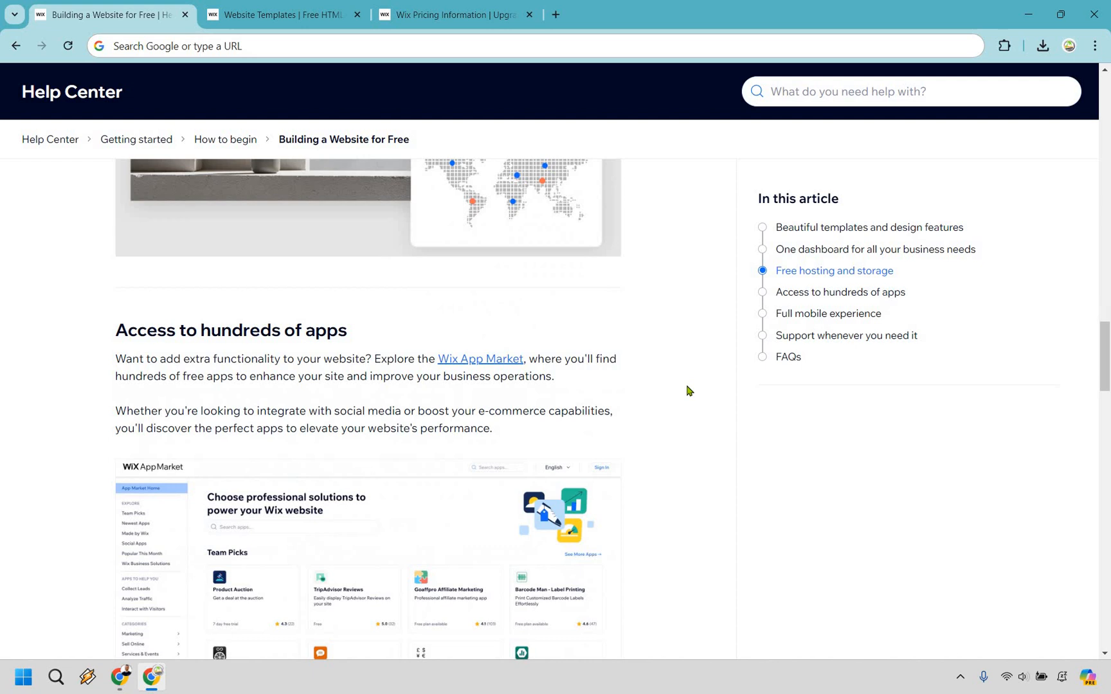
{"action": "scroll", "scroll_direction": "down", "scroll_amount": 3}
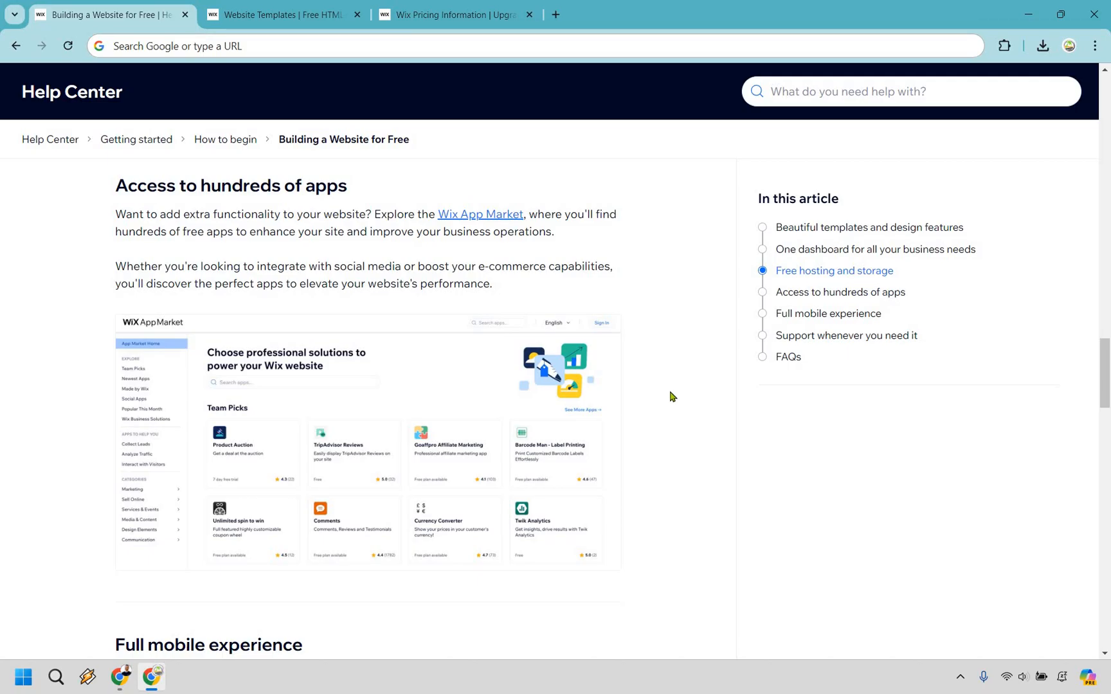
{"action": "scroll", "scroll_direction": "down", "scroll_amount": 3}
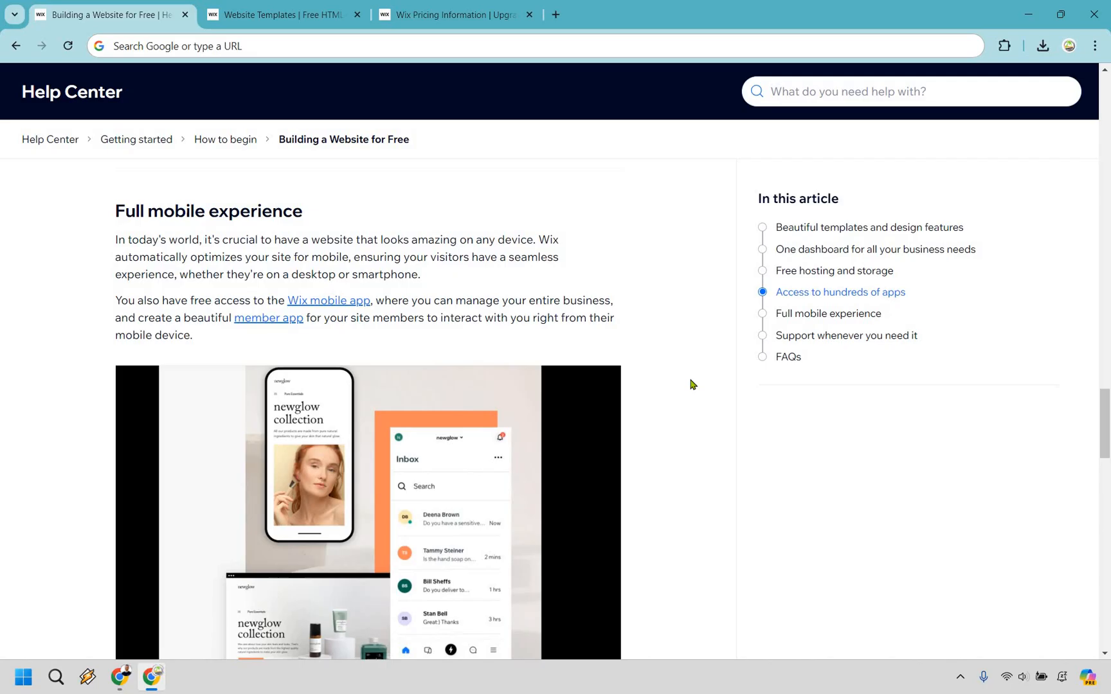
{"action": "scroll", "scroll_direction": "down", "scroll_amount": 3}
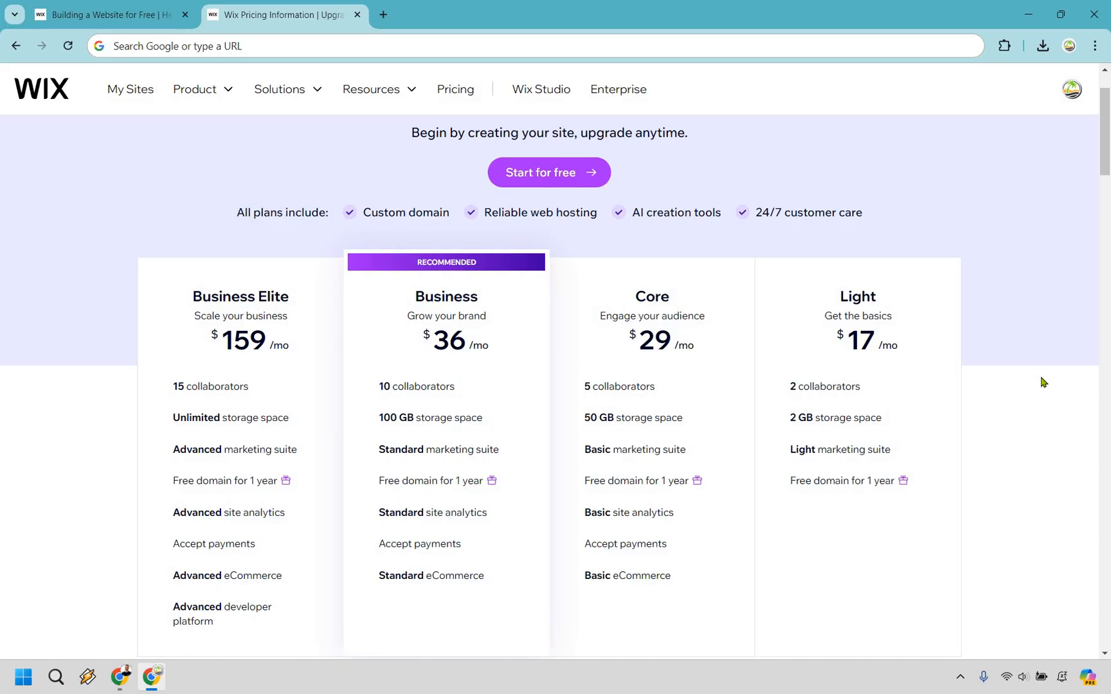
{"action": "mouse_move", "coordinate": [926, 399]}
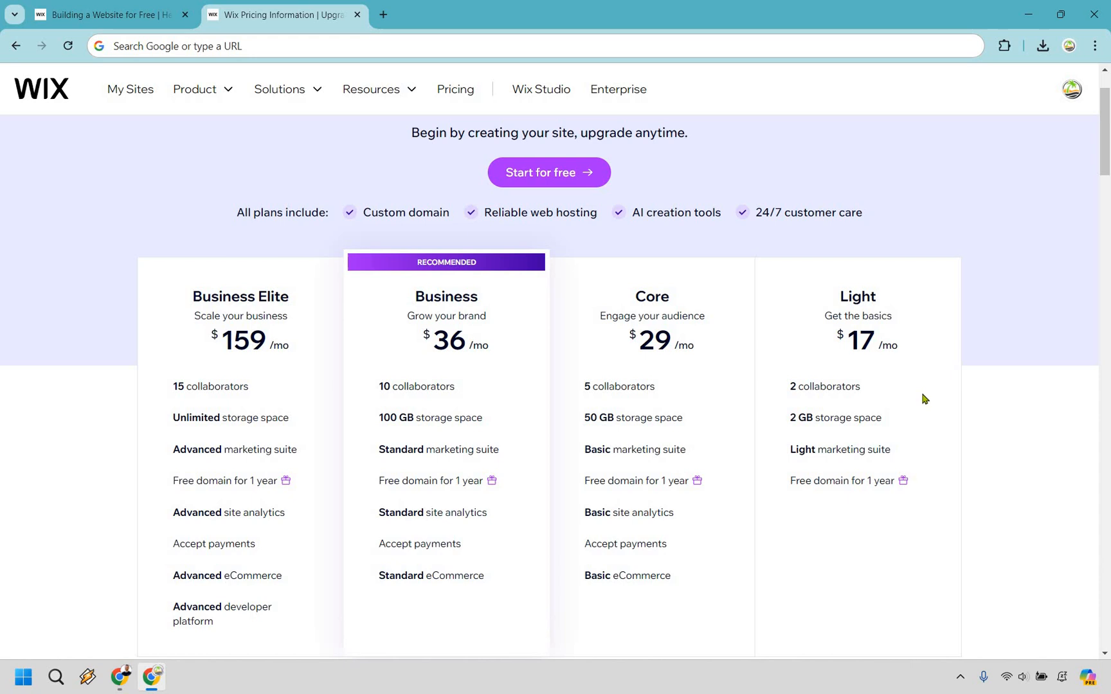
{"action": "mouse_move", "coordinate": [975, 366]}
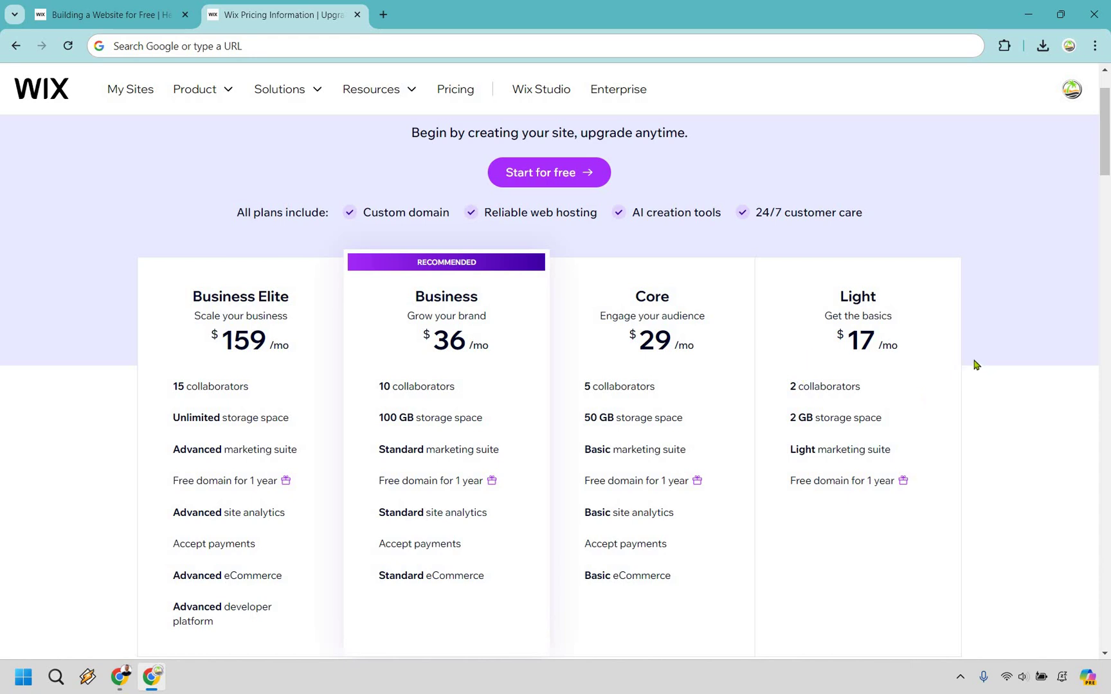
{"action": "mouse_move", "coordinate": [926, 366]}
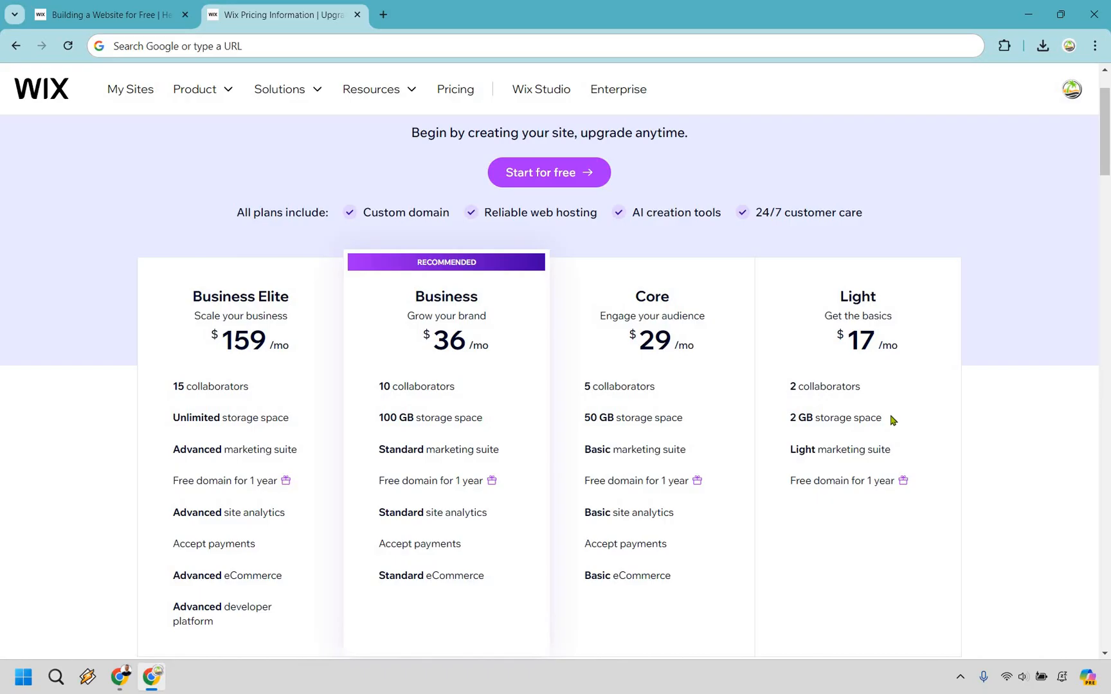
{"action": "mouse_move", "coordinate": [909, 452]}
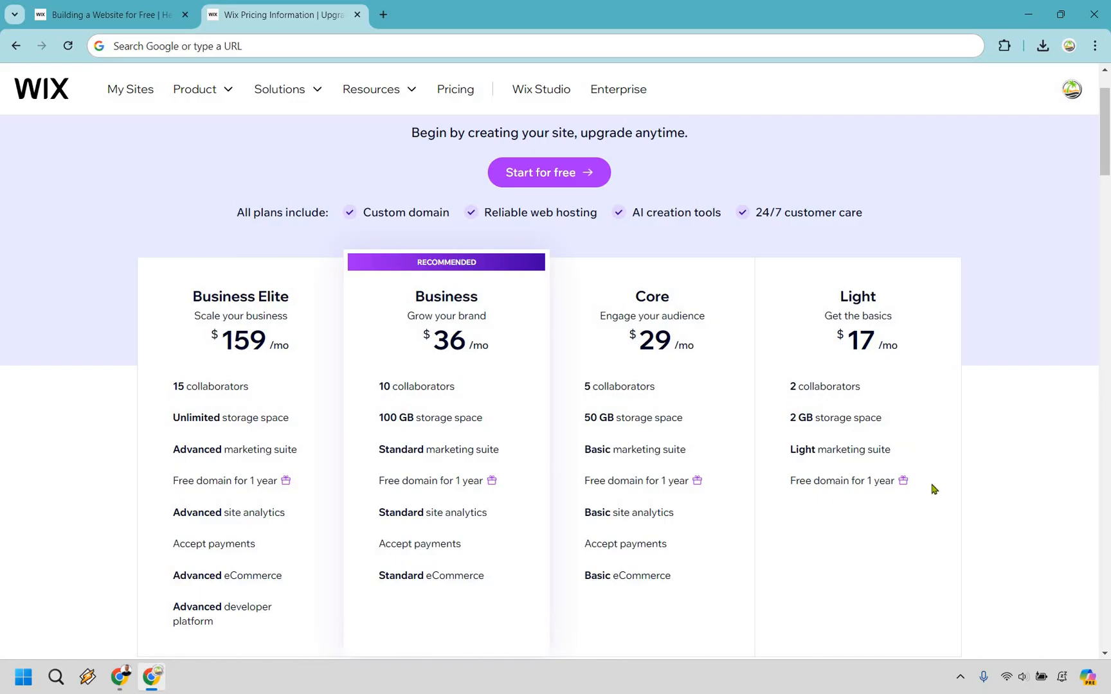
{"action": "mouse_move", "coordinate": [928, 478]}
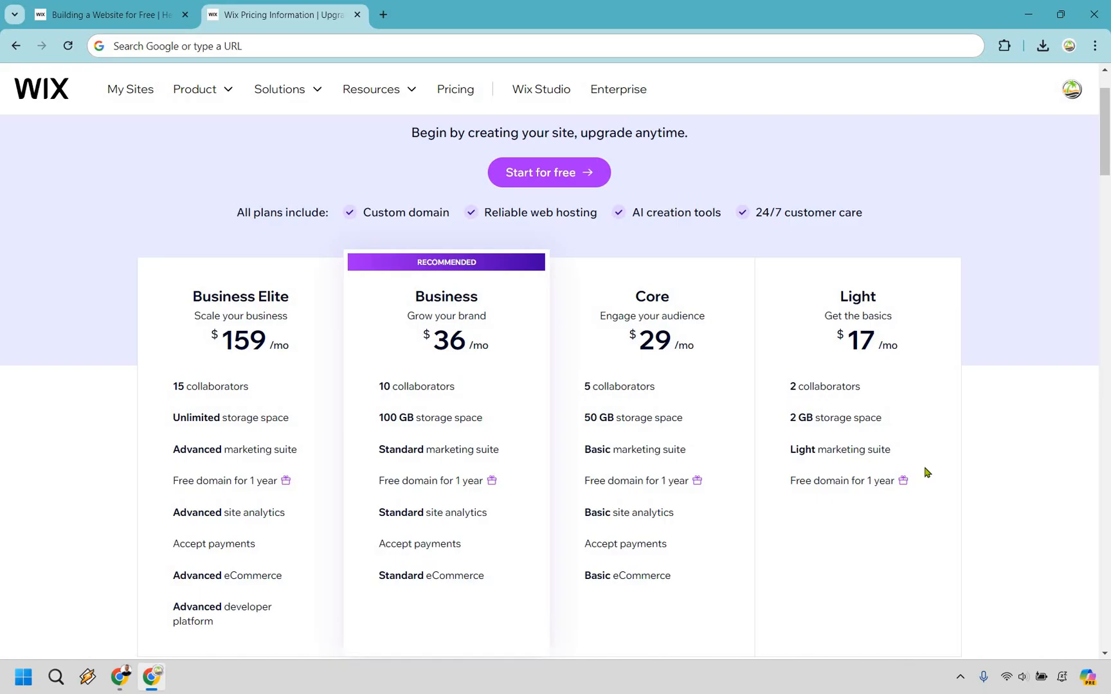
{"action": "mouse_move", "coordinate": [870, 357]}
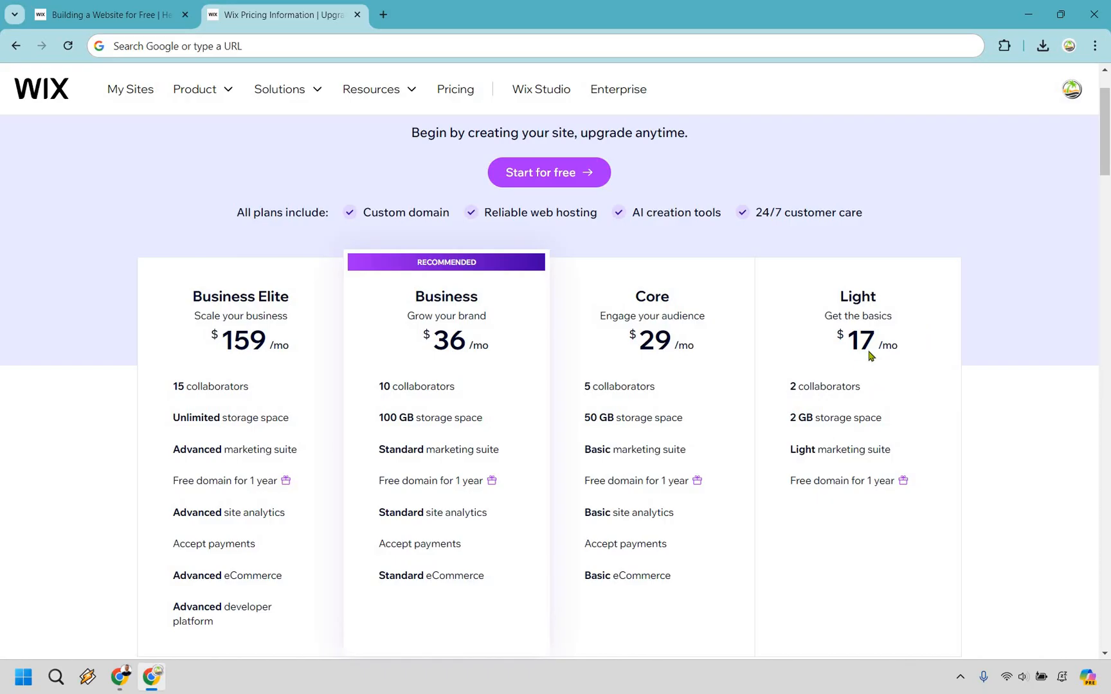
{"action": "mouse_move", "coordinate": [716, 314]}
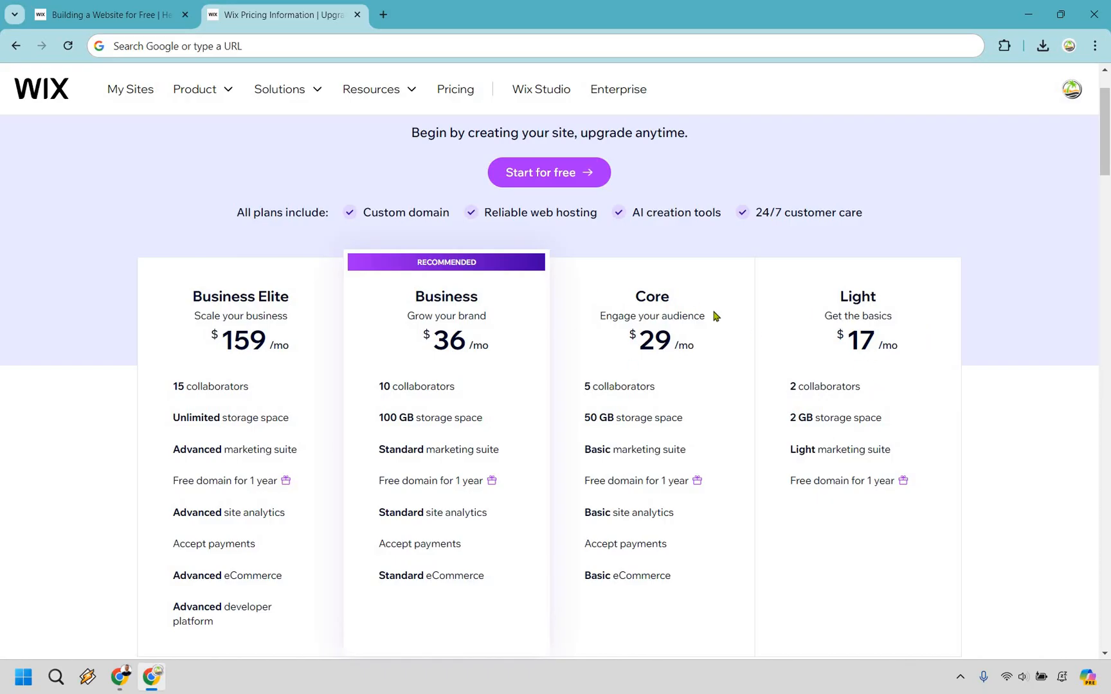
{"action": "mouse_move", "coordinate": [604, 544]}
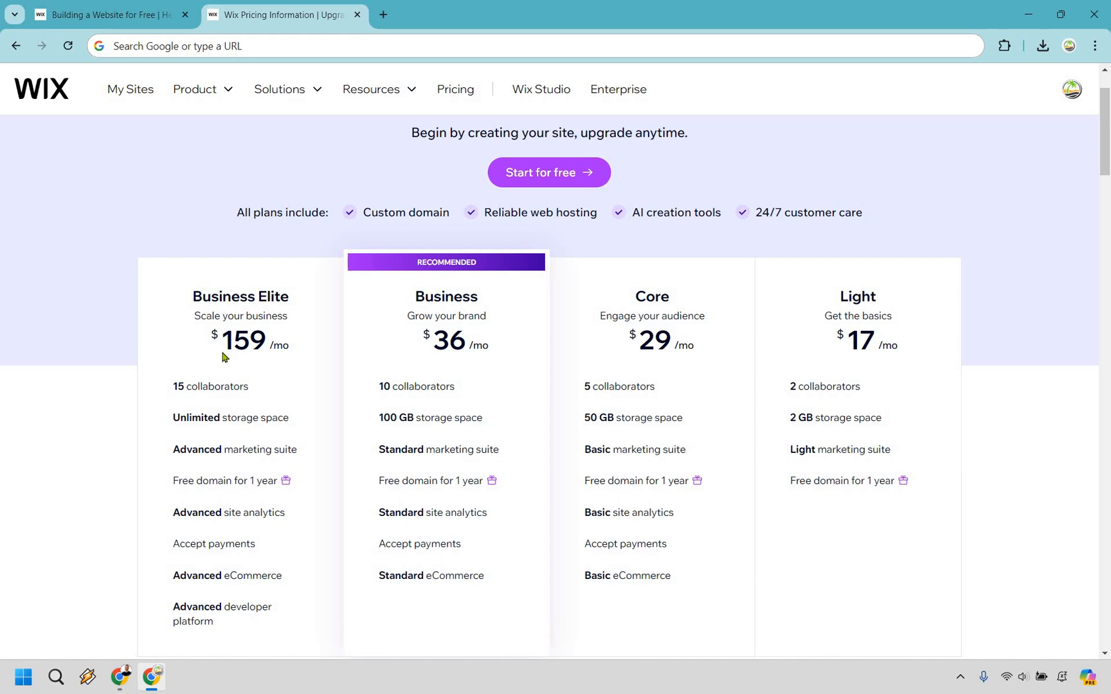
{"action": "mouse_move", "coordinate": [341, 334]}
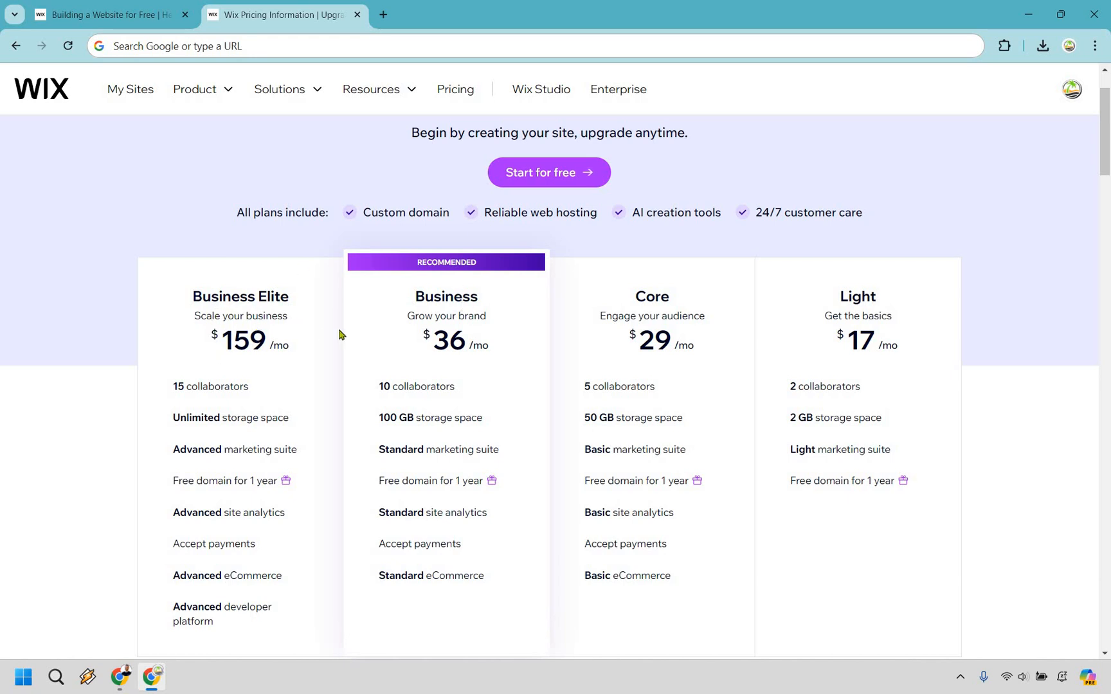
{"action": "mouse_move", "coordinate": [1040, 277]}
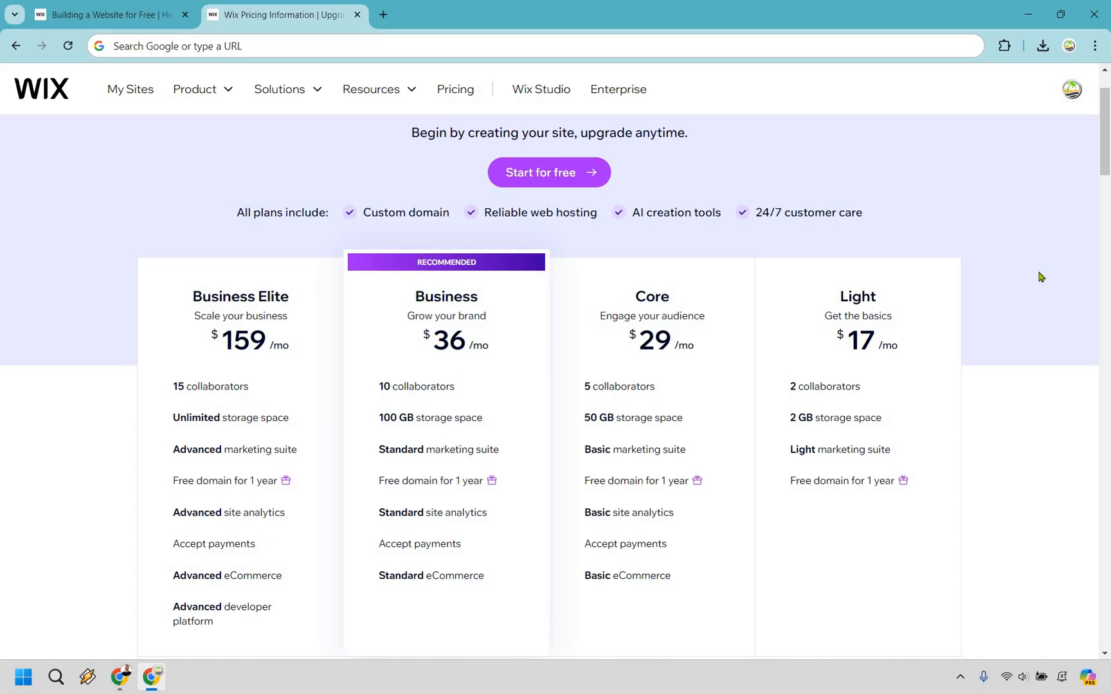
{"action": "mouse_move", "coordinate": [877, 332]}
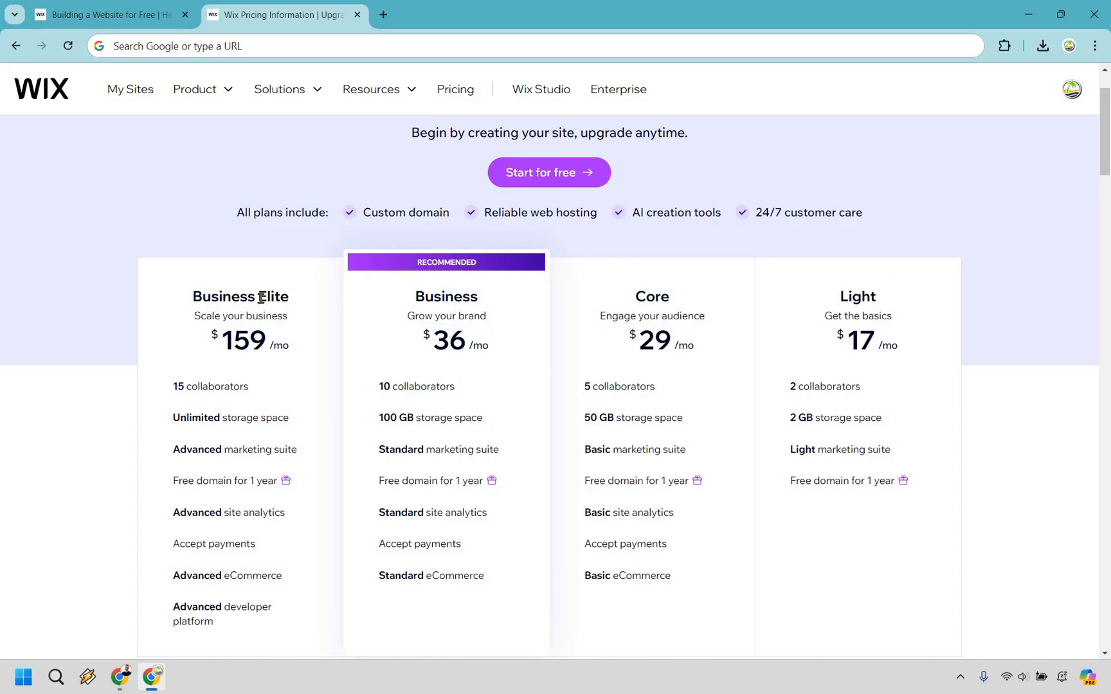
{"action": "mouse_move", "coordinate": [1059, 336]}
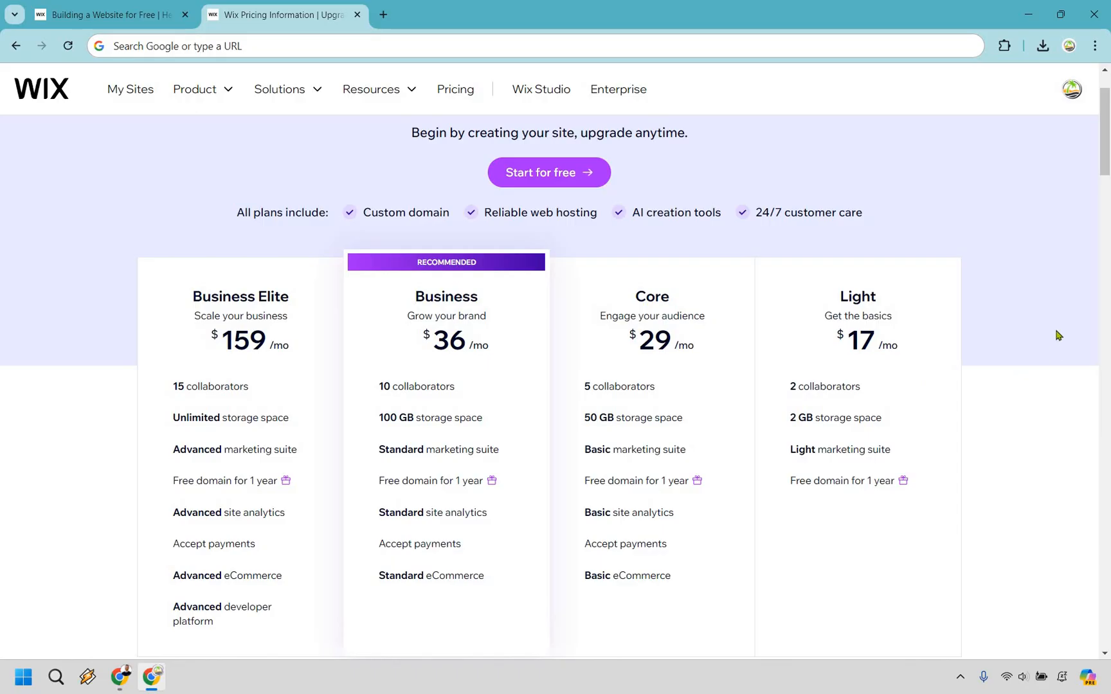
Scroll through the comparison table's Site features, Payment tools and eCommerce rows.
{"action": "scroll", "scroll_direction": "down", "scroll_amount": 3}
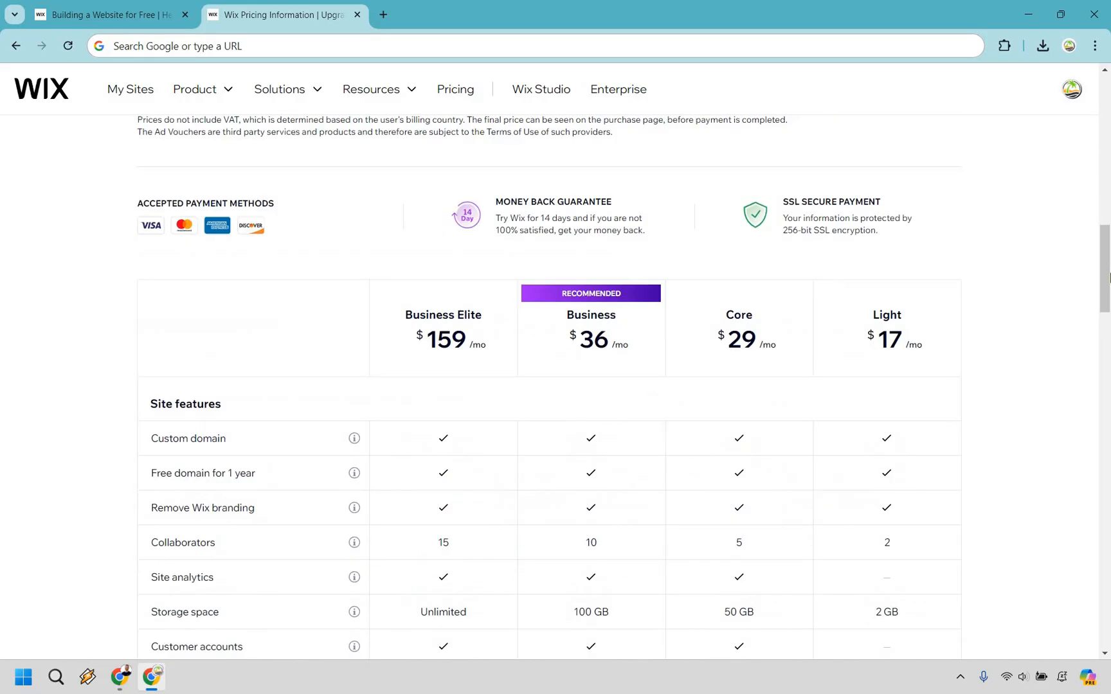
{"action": "scroll", "scroll_direction": "down", "scroll_amount": 3}
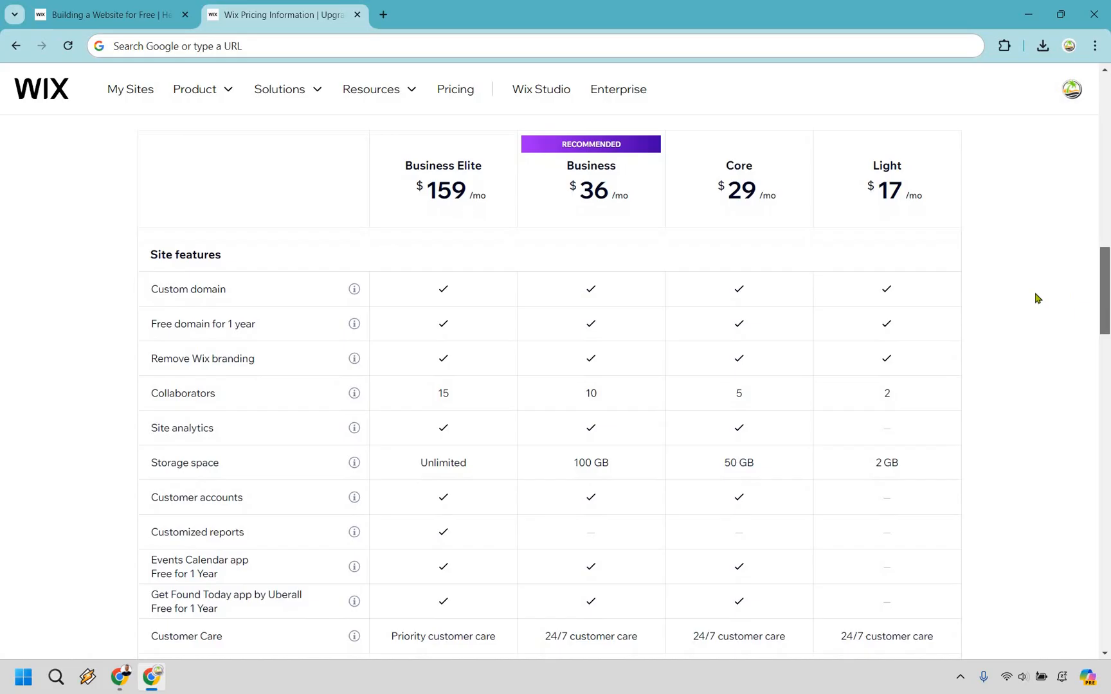
{"action": "scroll", "scroll_direction": "down", "scroll_amount": 3}
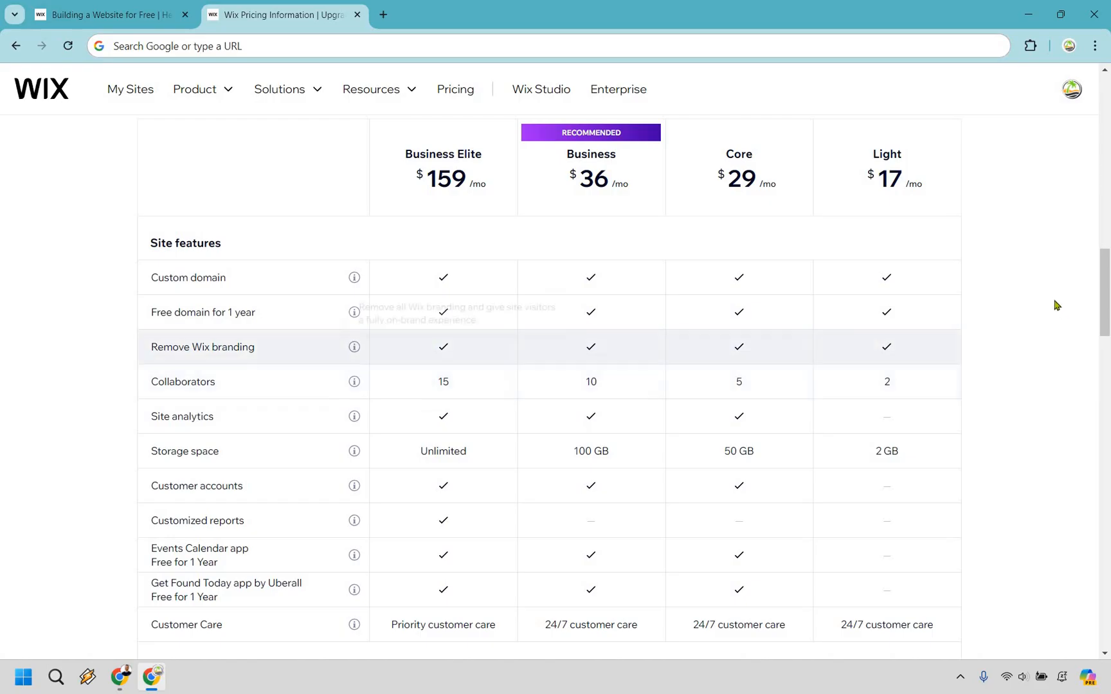
{"action": "mouse_move", "coordinate": [1039, 296]}
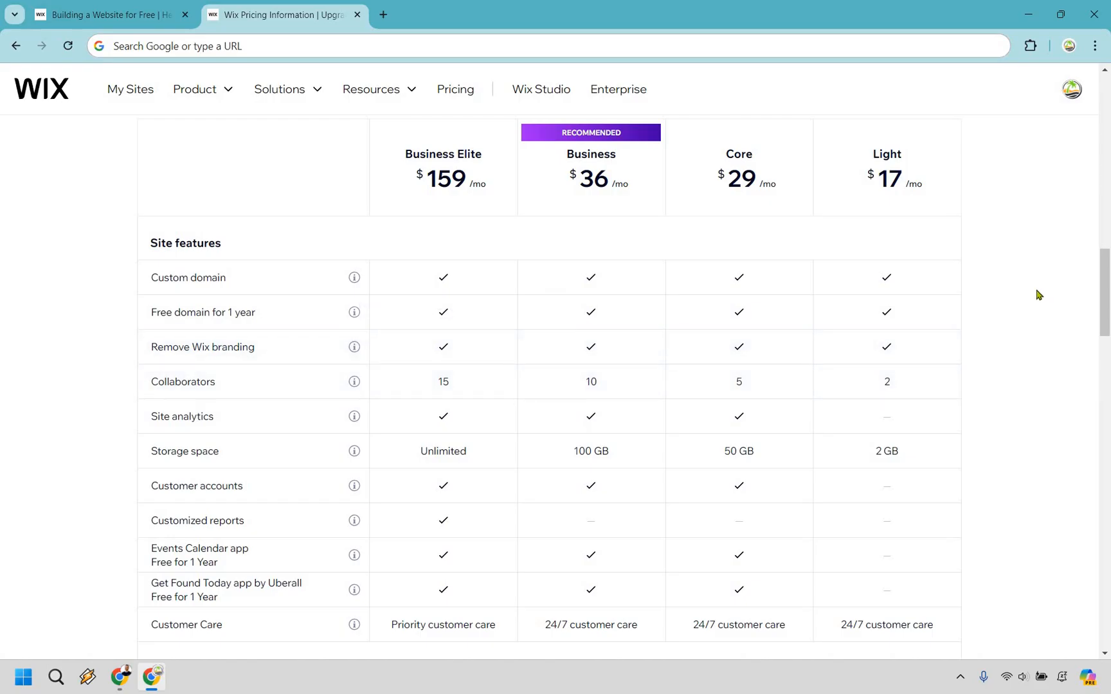
{"action": "mouse_move", "coordinate": [1053, 277]}
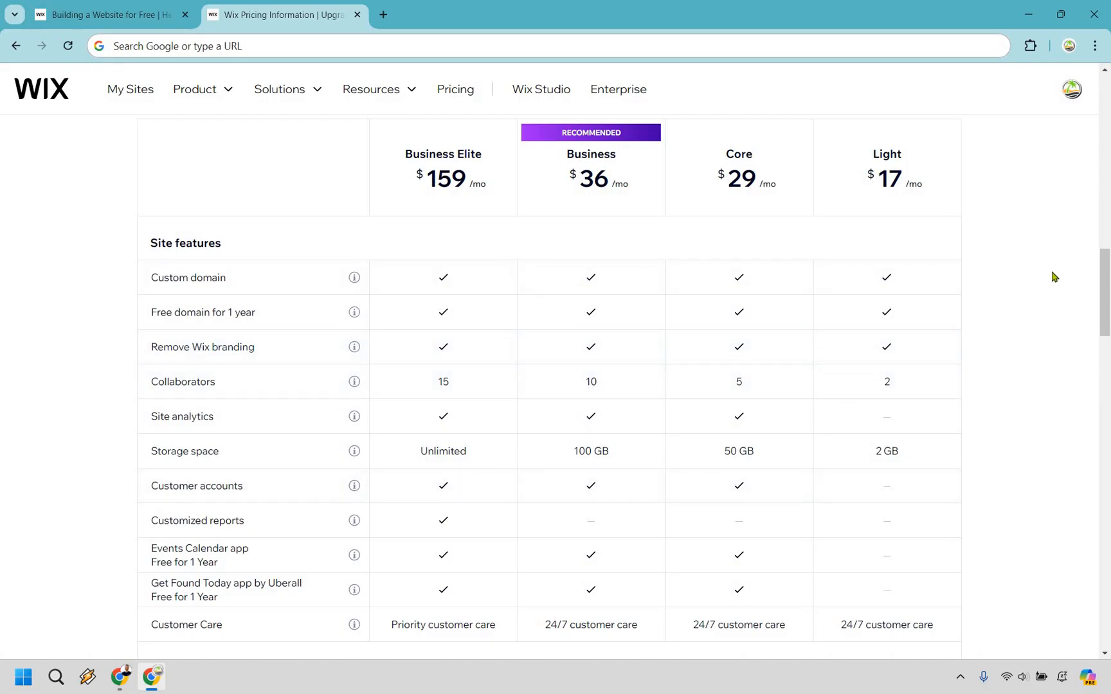
{"action": "scroll", "scroll_direction": "down", "scroll_amount": 3}
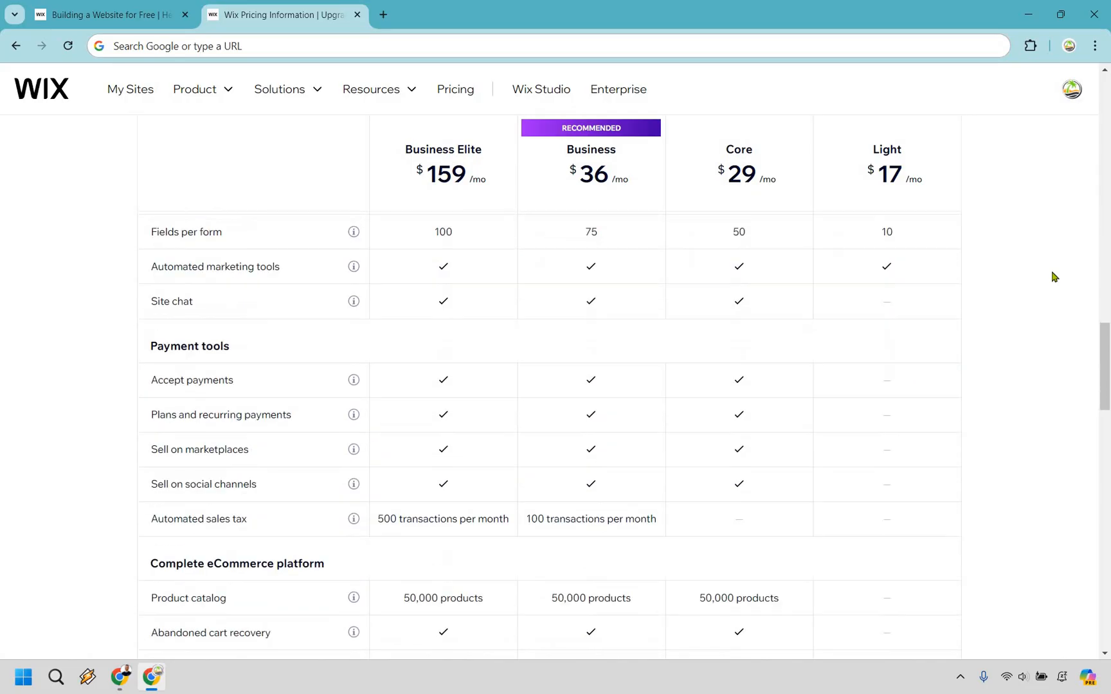
{"action": "scroll", "scroll_direction": "down", "scroll_amount": 3}
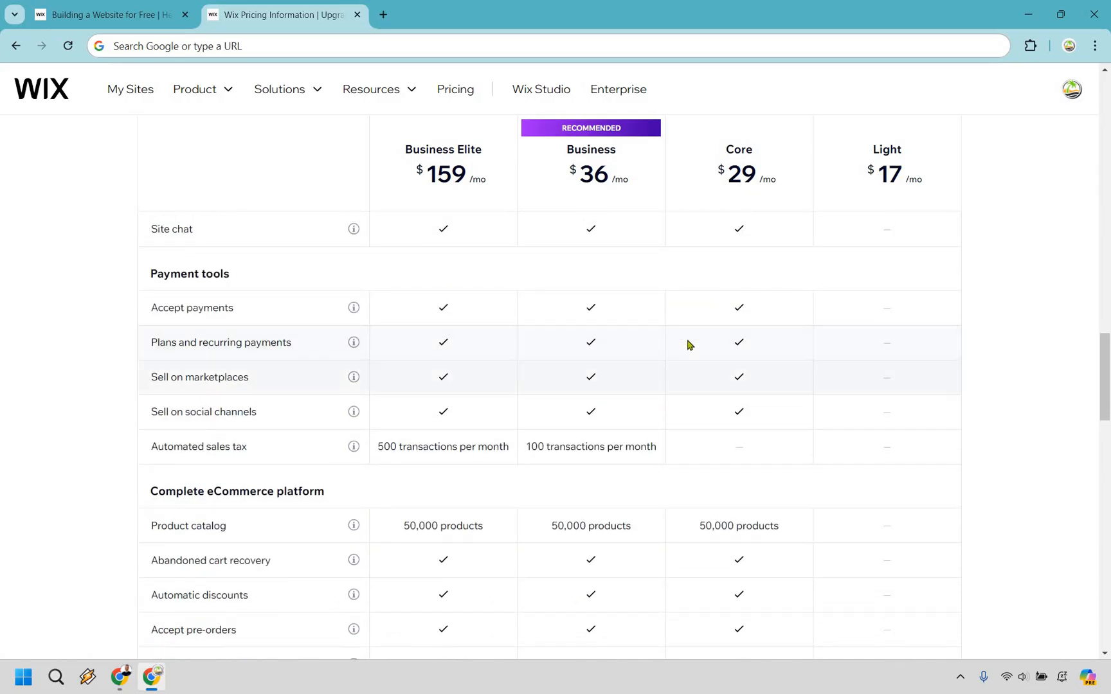
{"action": "mouse_move", "coordinate": [720, 327]}
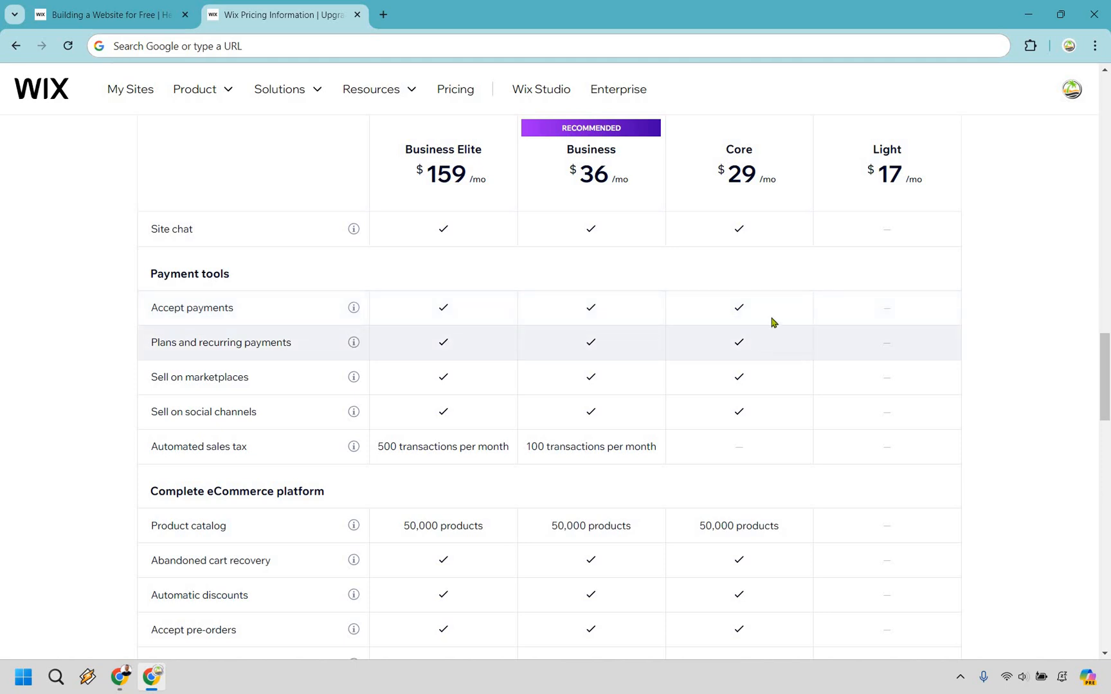
{"action": "scroll", "scroll_direction": "down", "scroll_amount": 3}
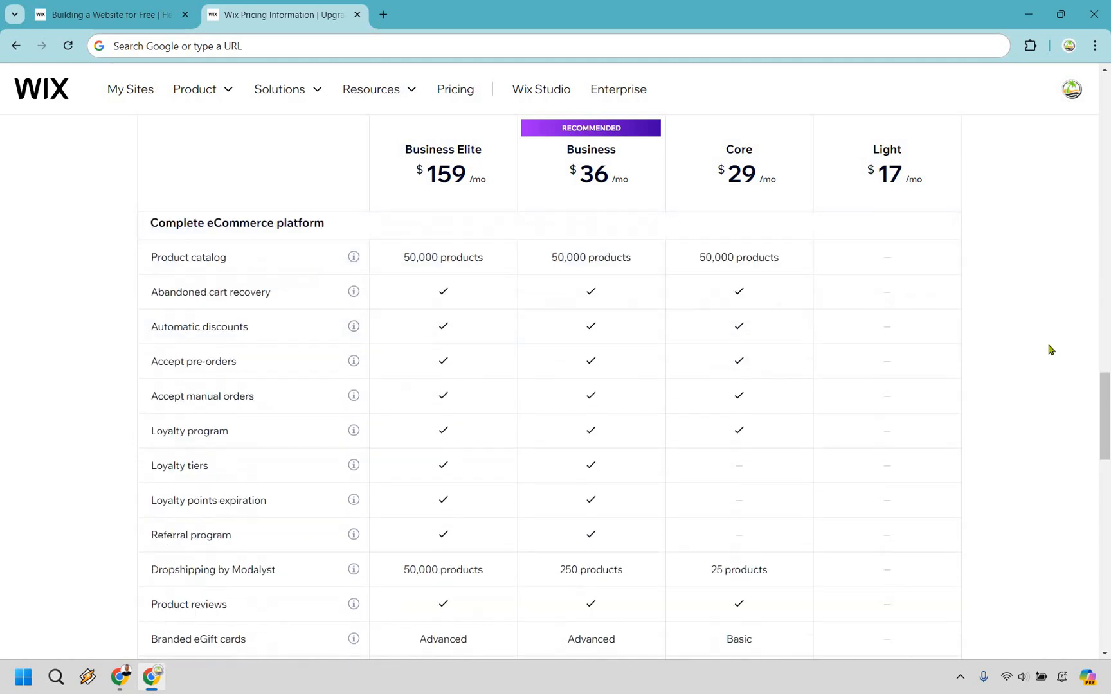
{"action": "scroll", "scroll_direction": "down", "scroll_amount": 3}
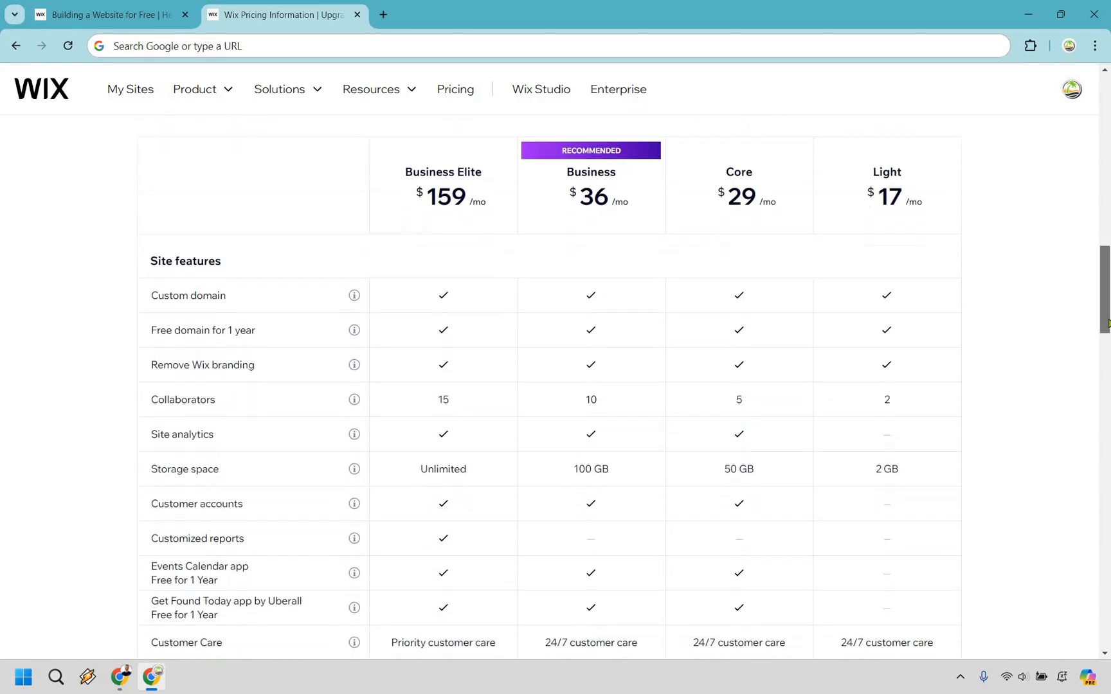
{"action": "scroll", "scroll_direction": "down", "scroll_amount": 3}
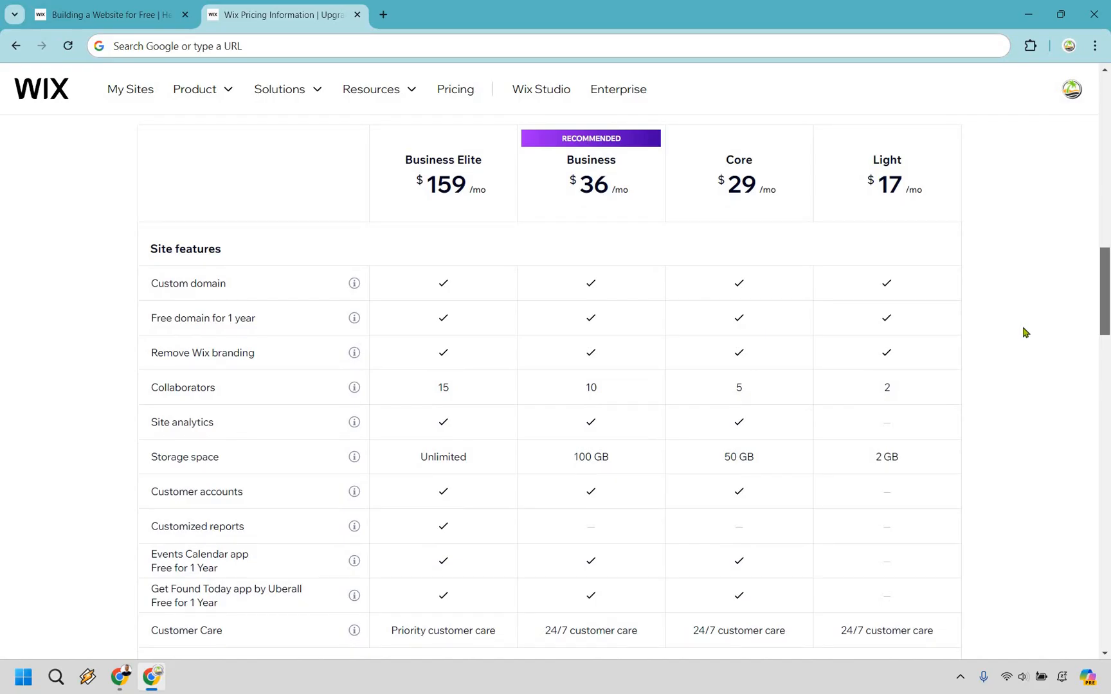